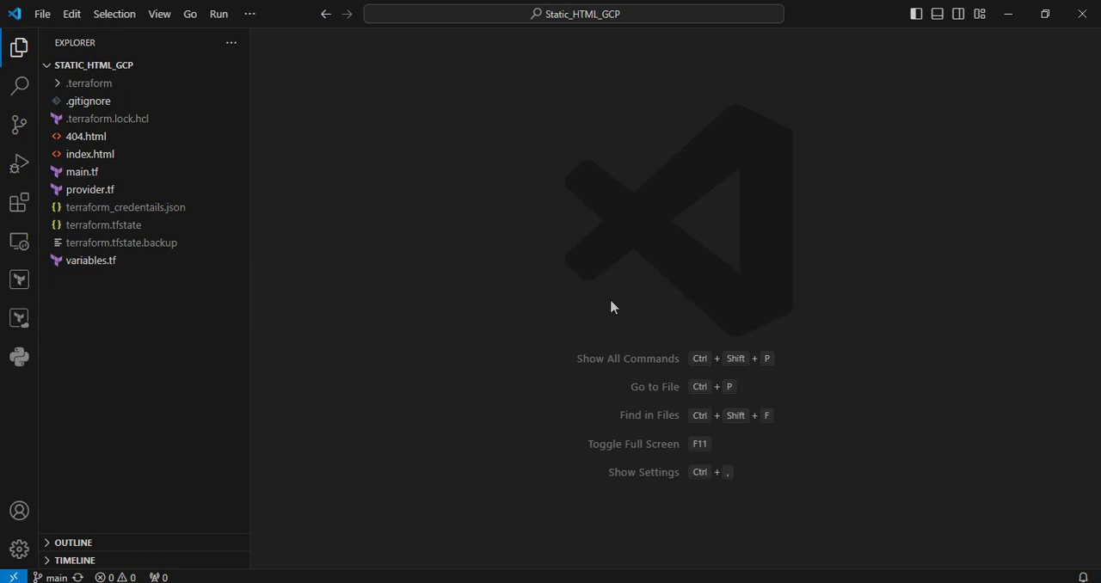
Step: Open main.tf from the Explorer to review the random string and storage bucket resources
click(82, 171)
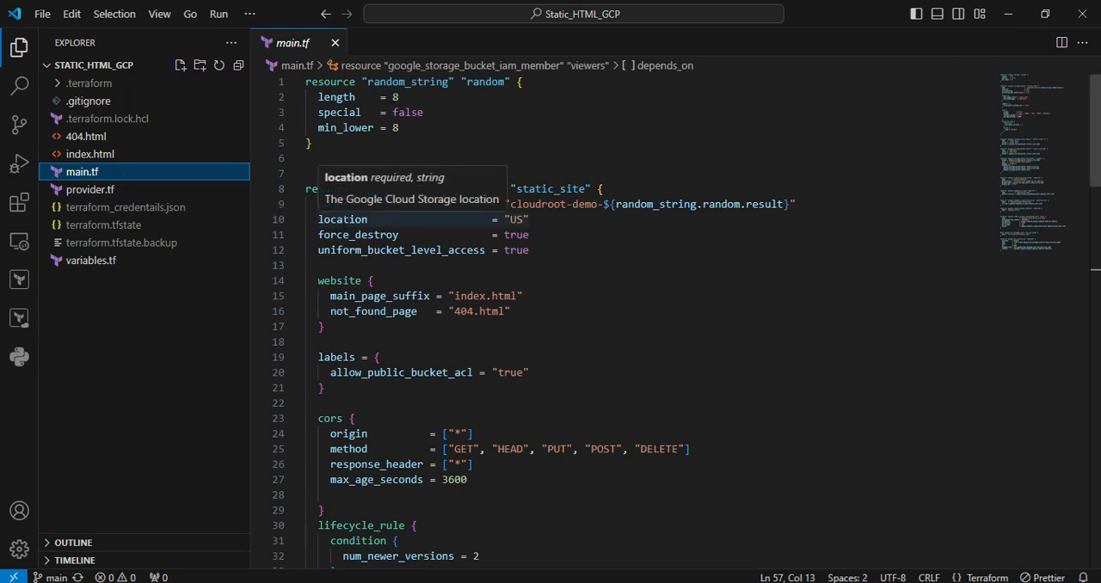
mouse_move(741, 165)
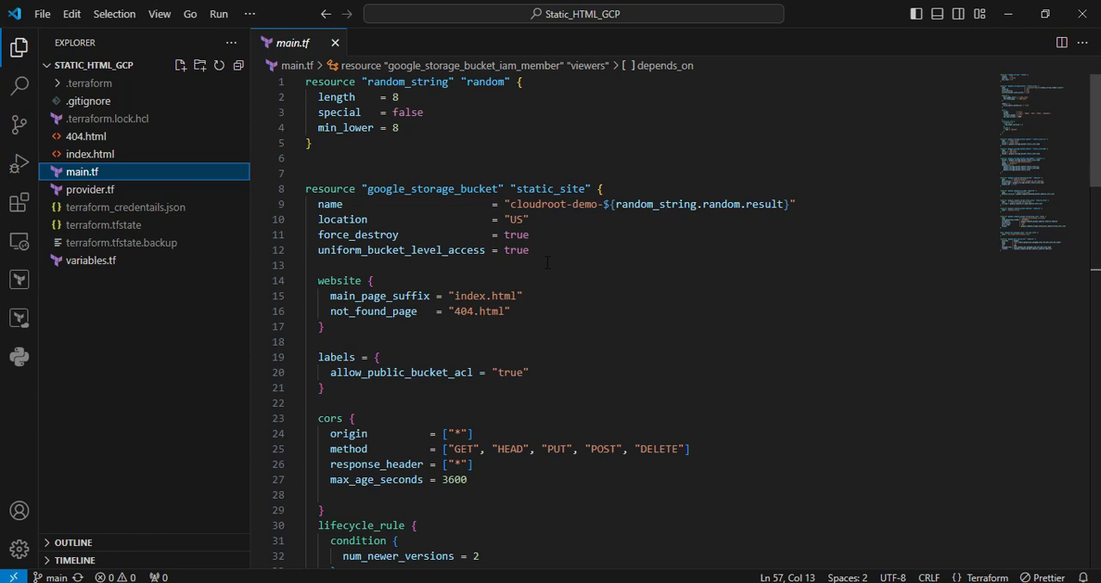
mouse_move(633, 247)
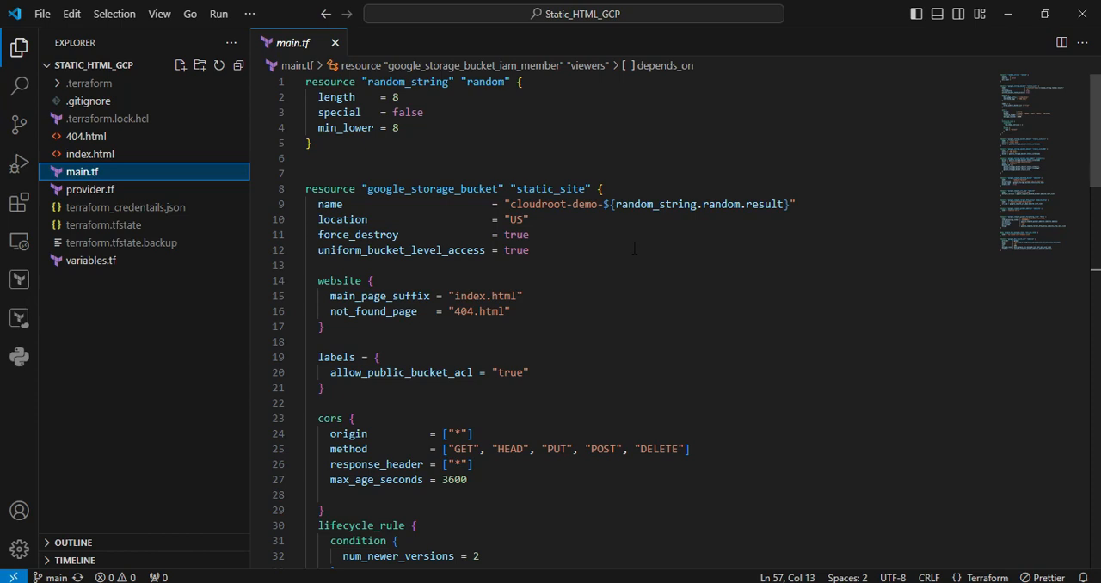
mouse_move(485, 296)
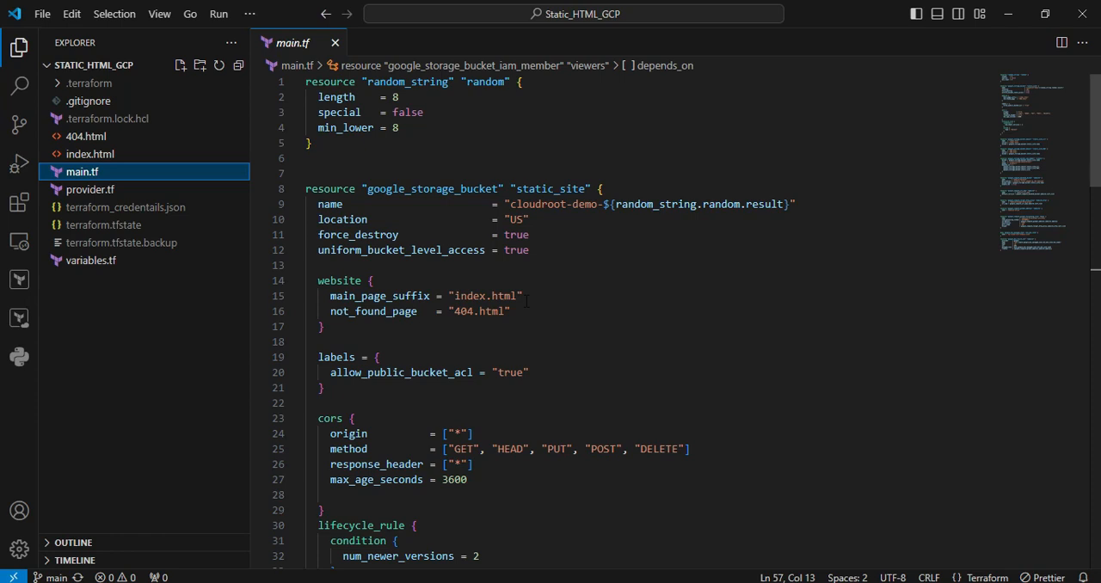
mouse_move(373, 309)
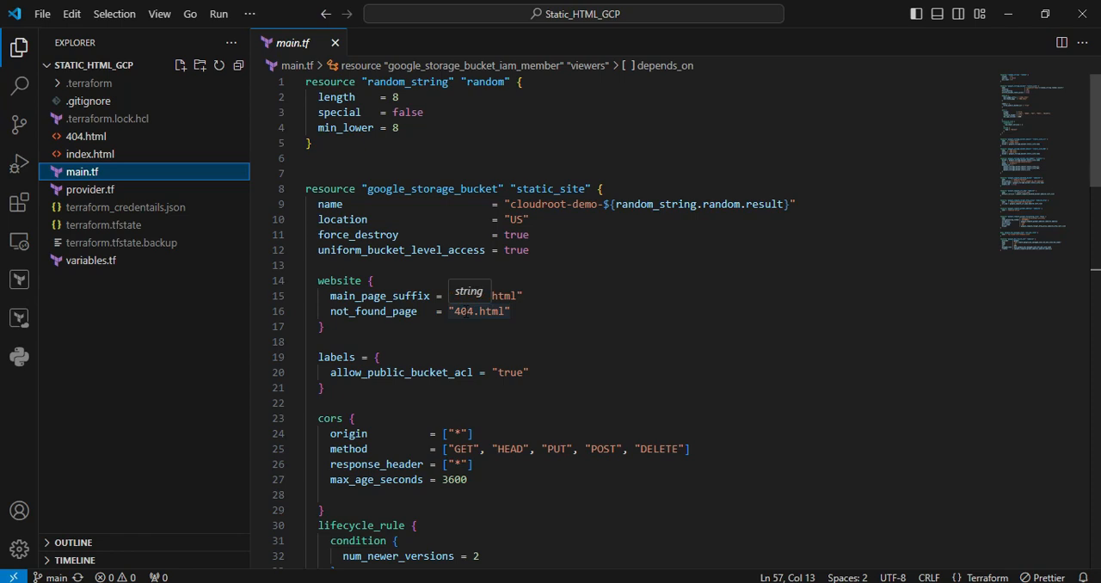
scroll(down, 3)
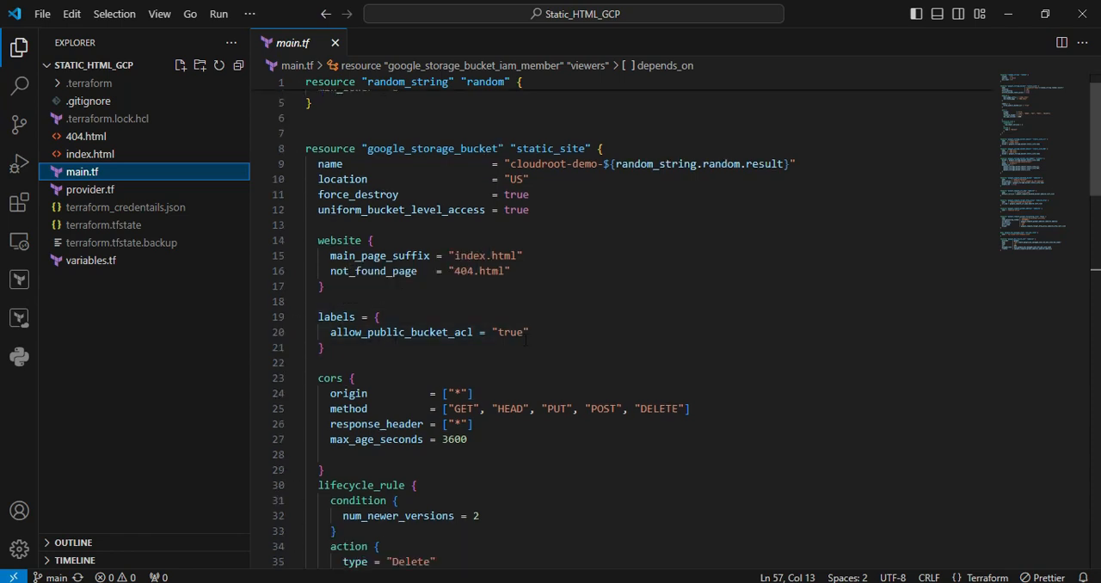
scroll(down, 3)
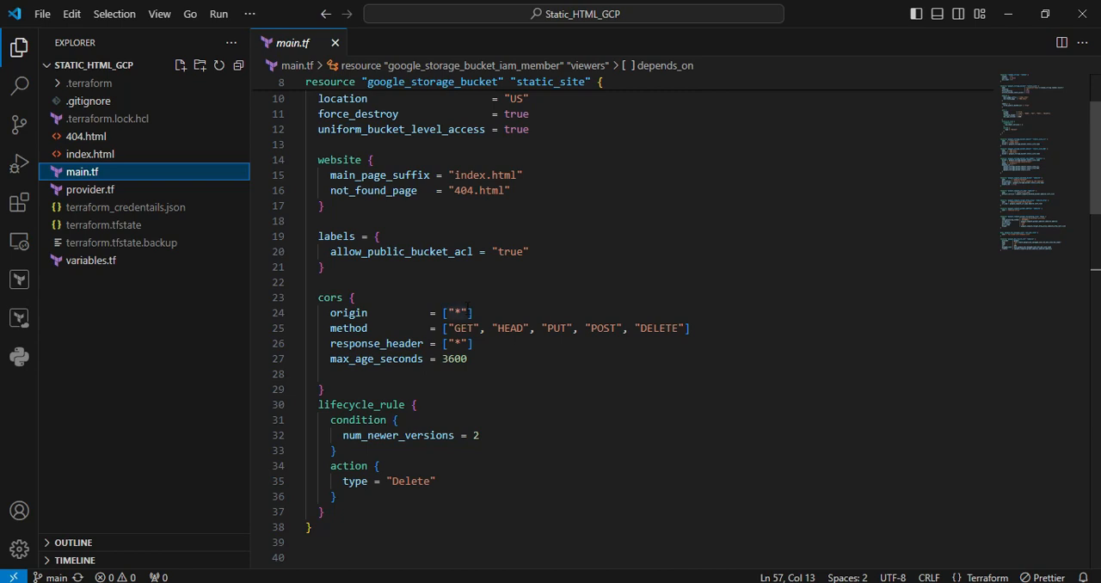
mouse_move(574, 413)
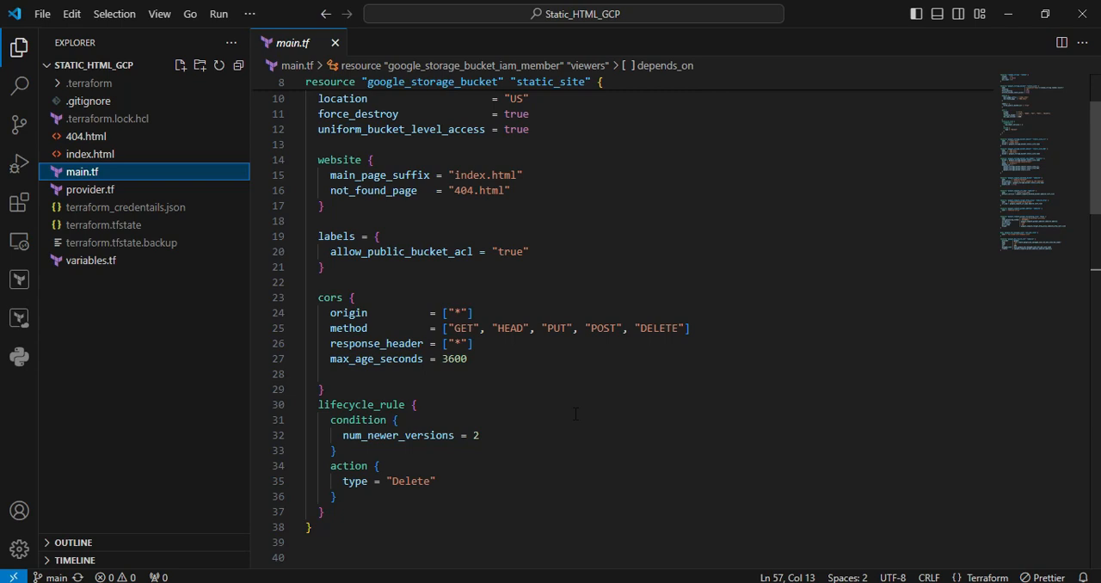
mouse_move(488, 368)
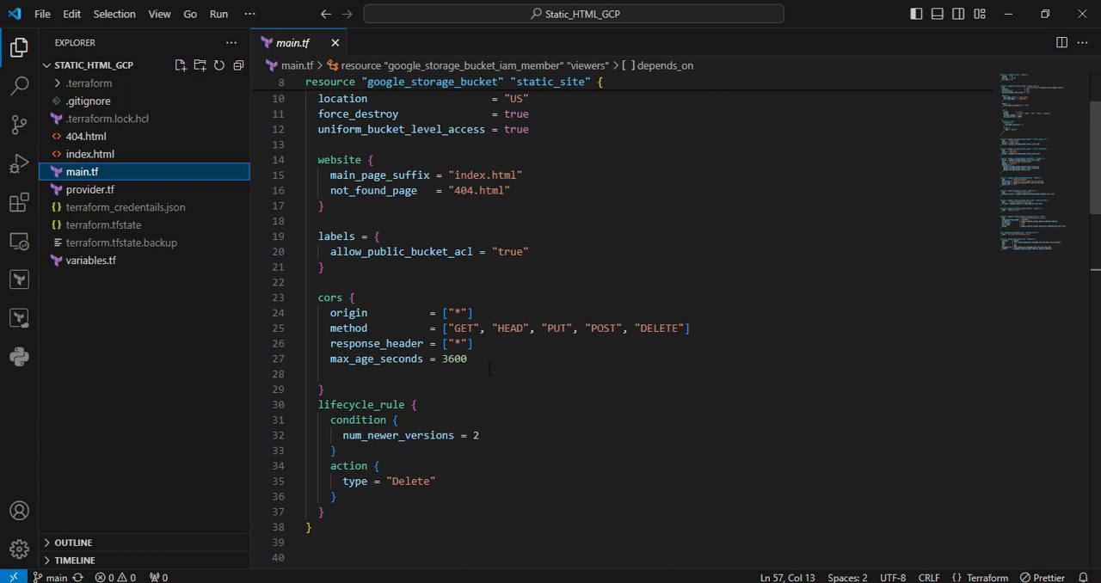
scroll(down, 3)
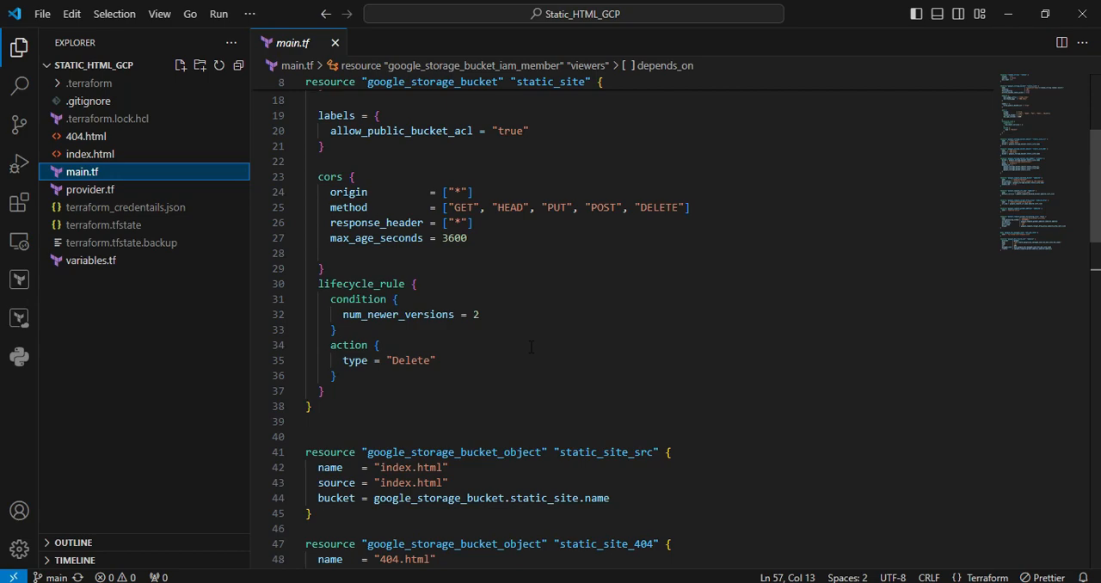
scroll(down, 3)
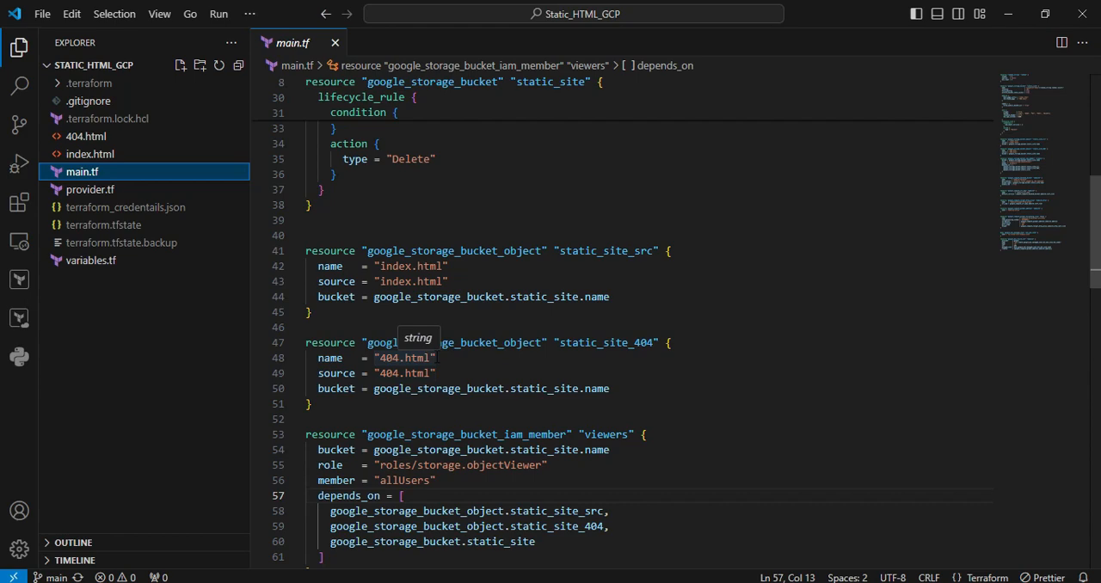
mouse_move(89, 189)
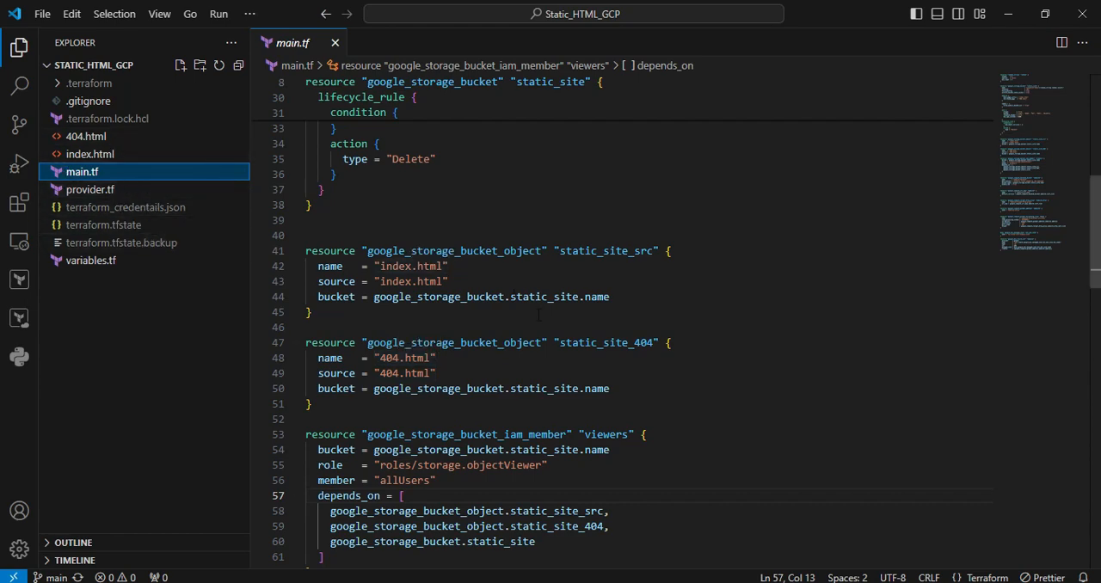
scroll(down, 3)
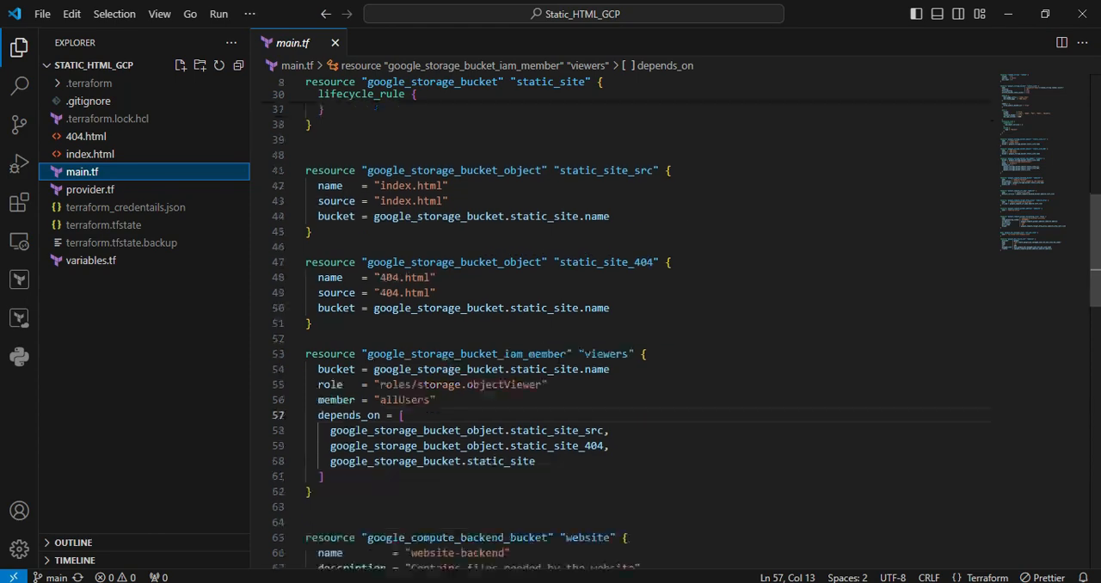
scroll(down, 3)
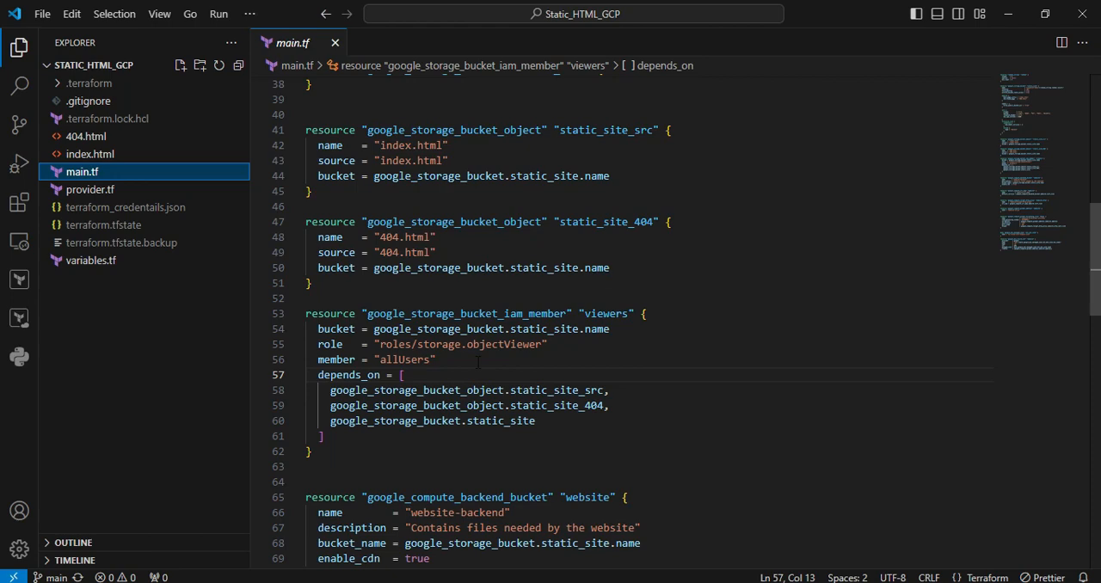
mouse_move(633, 351)
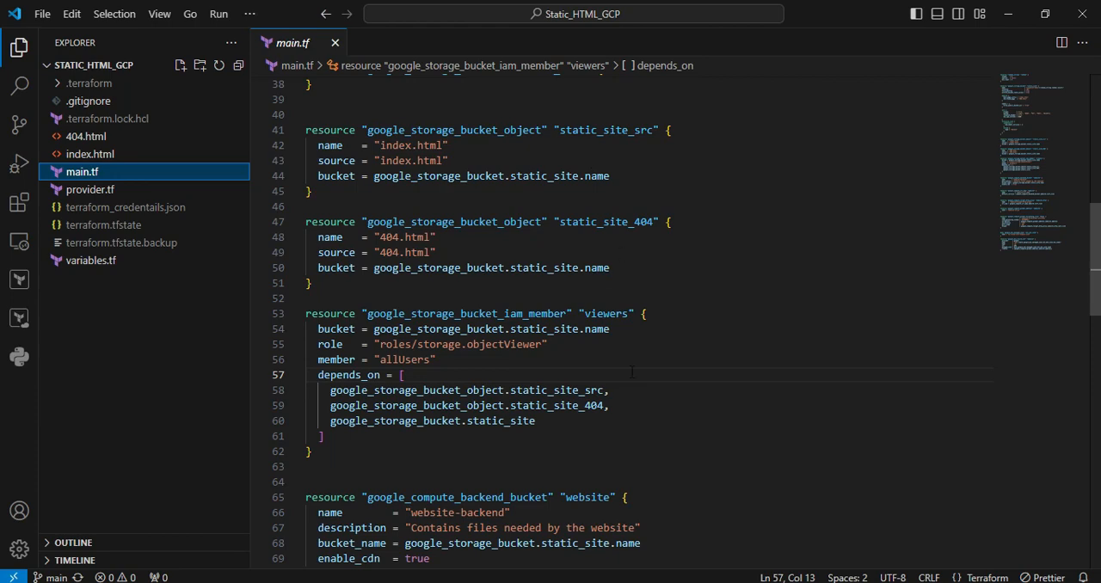
scroll(down, 3)
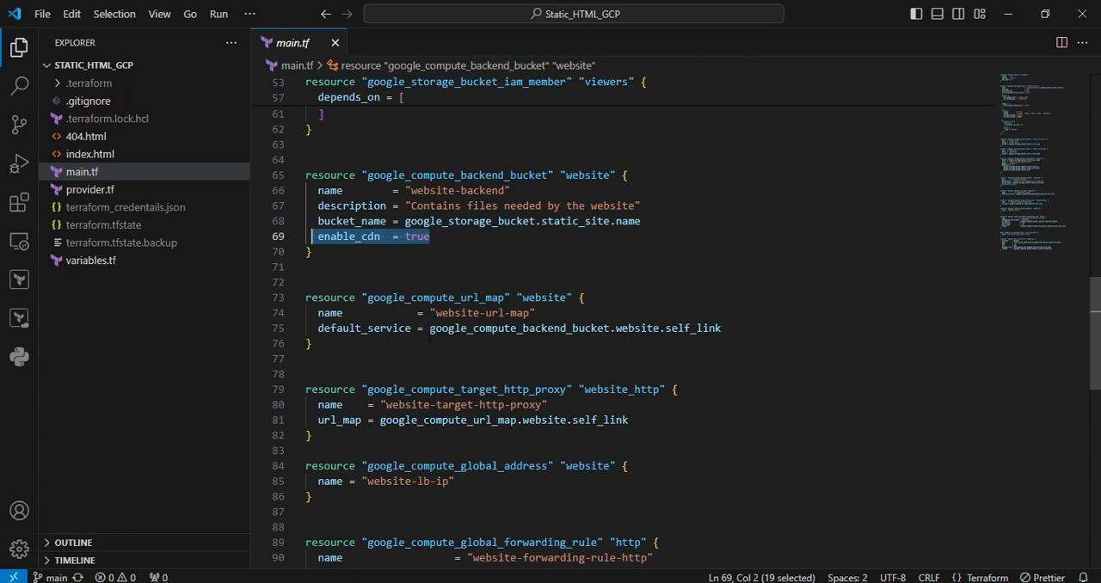
scroll(down, 3)
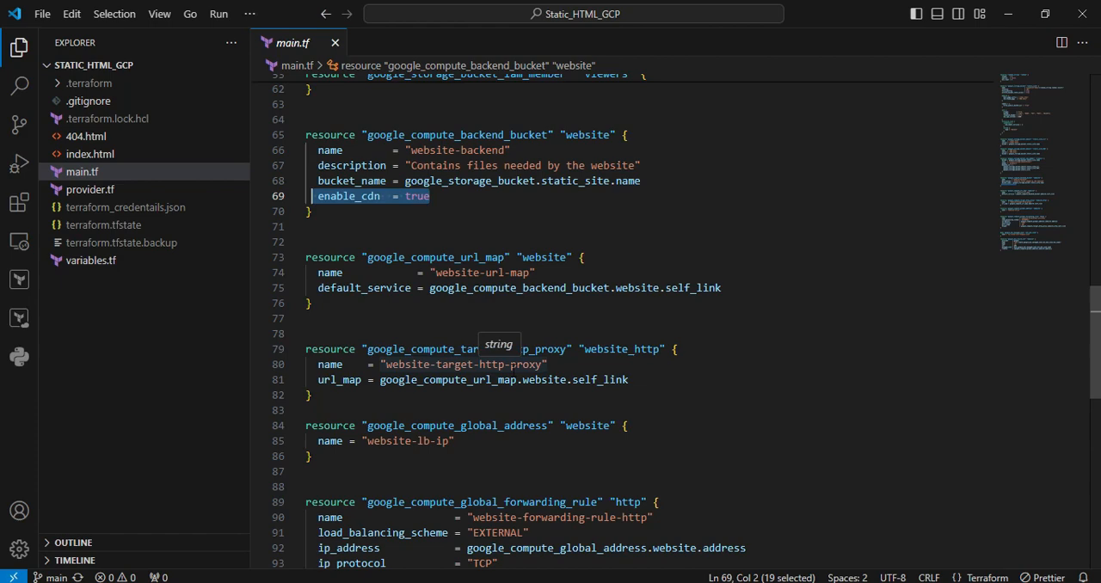
mouse_move(416, 392)
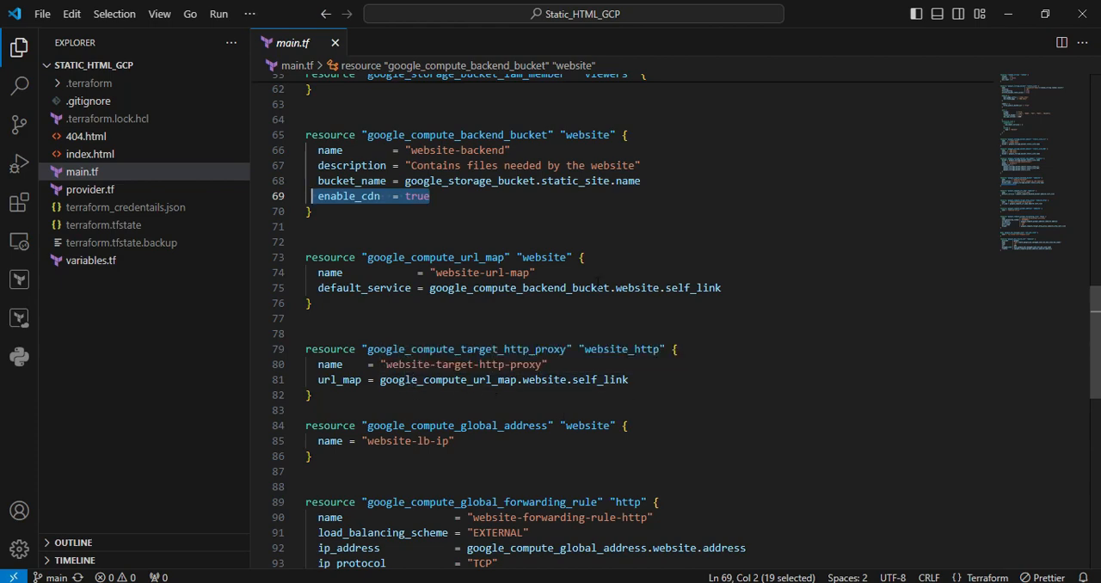
scroll(down, 3)
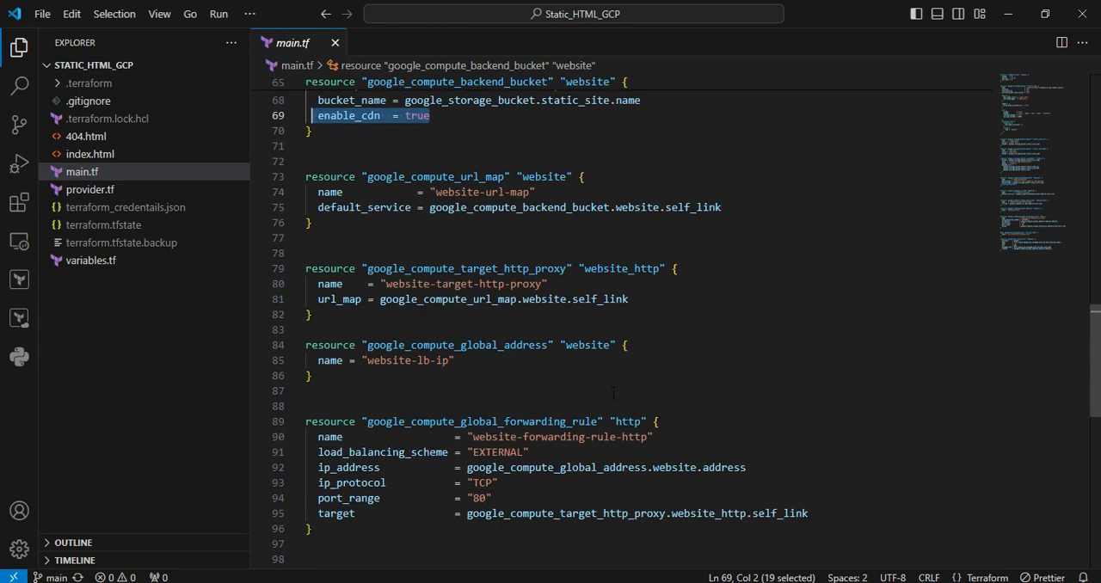
scroll(down, 3)
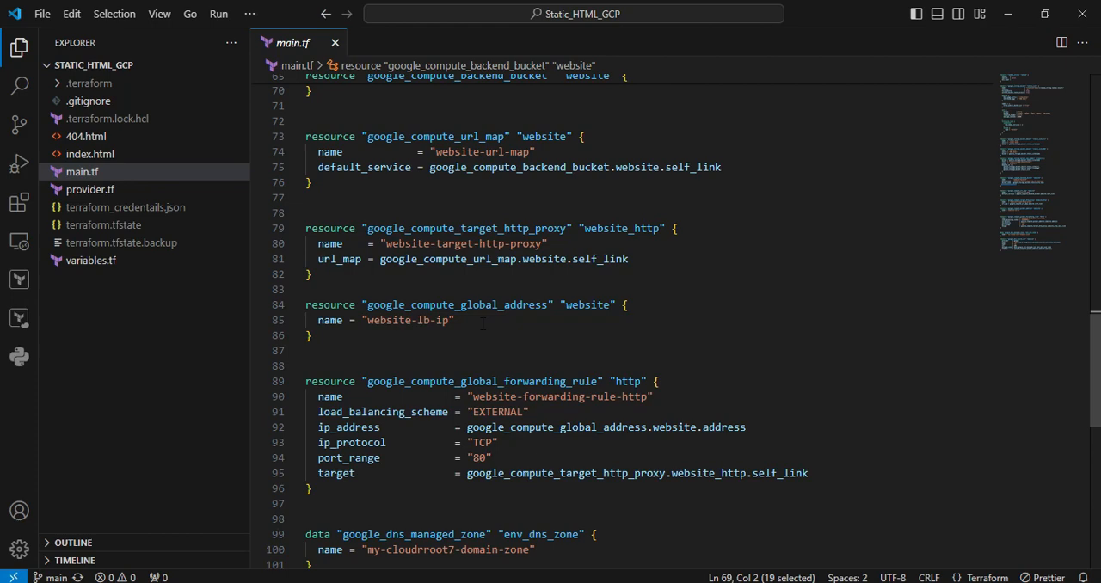
scroll(down, 3)
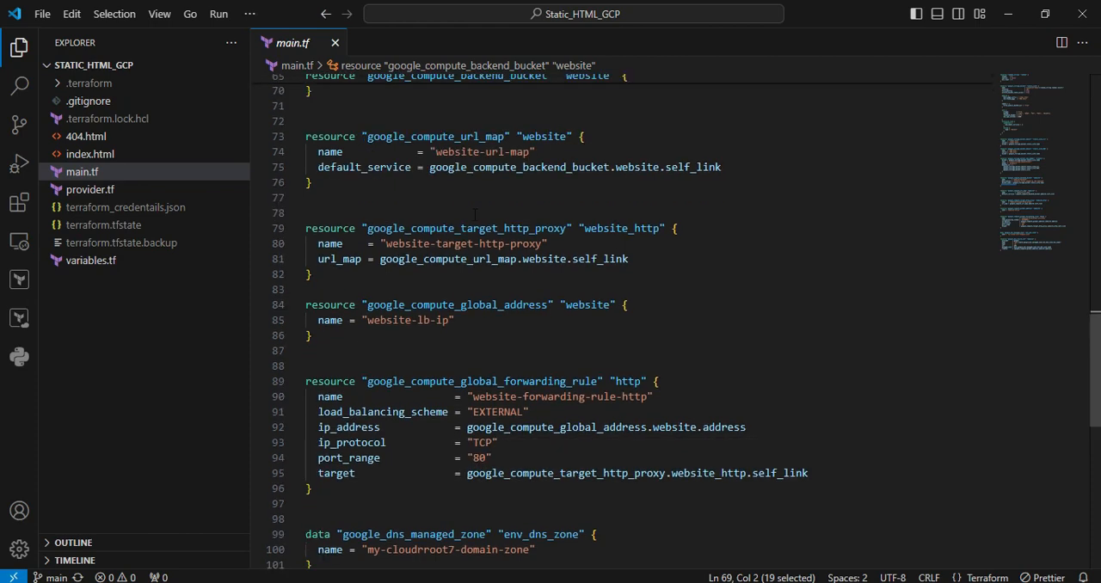
scroll(down, 3)
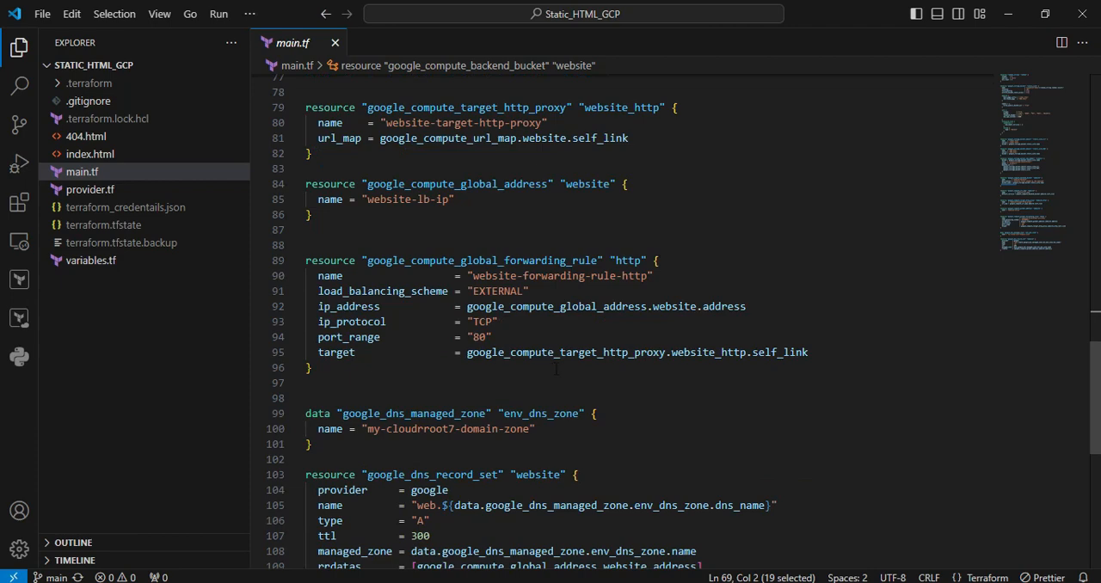
scroll(down, 3)
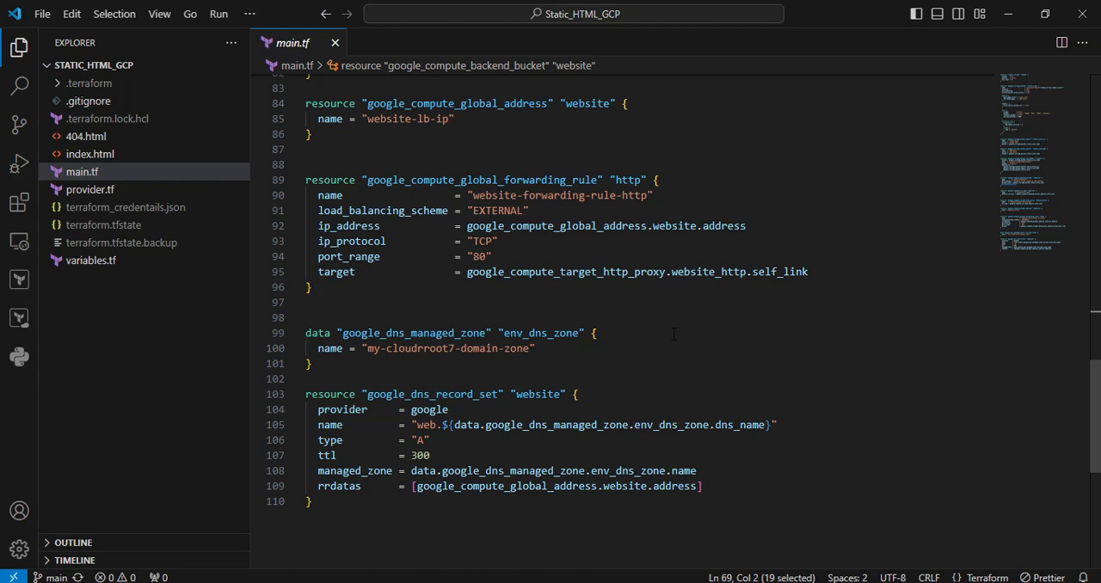
mouse_move(657, 382)
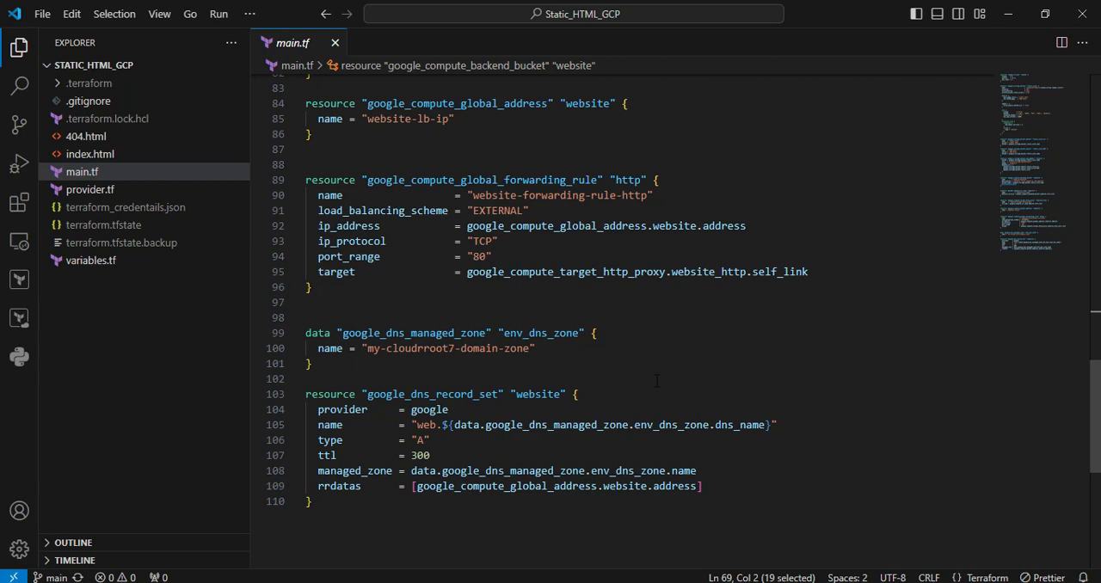
scroll(down, 3)
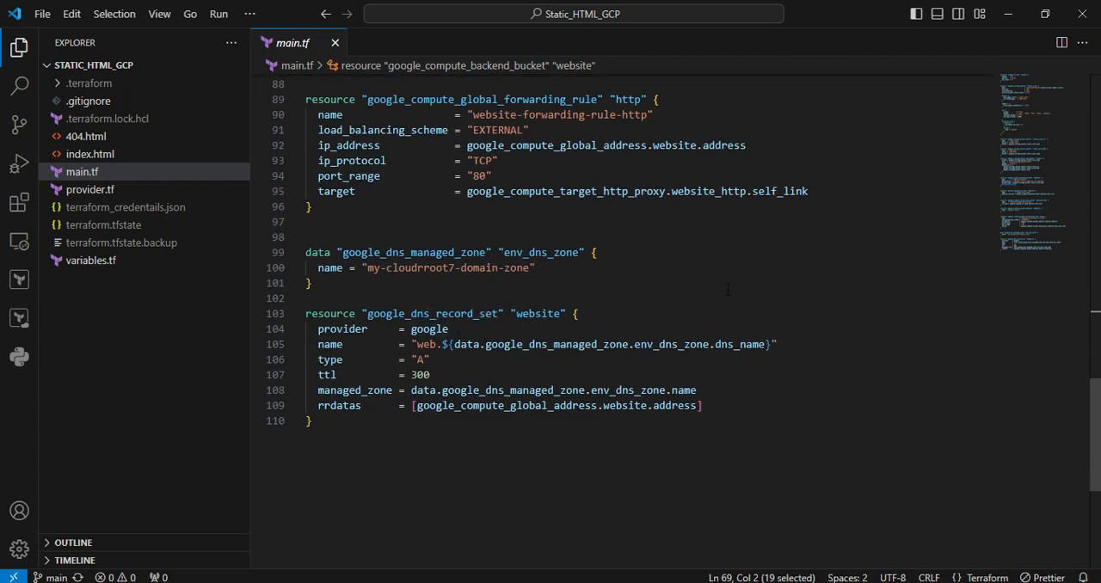
mouse_move(430, 328)
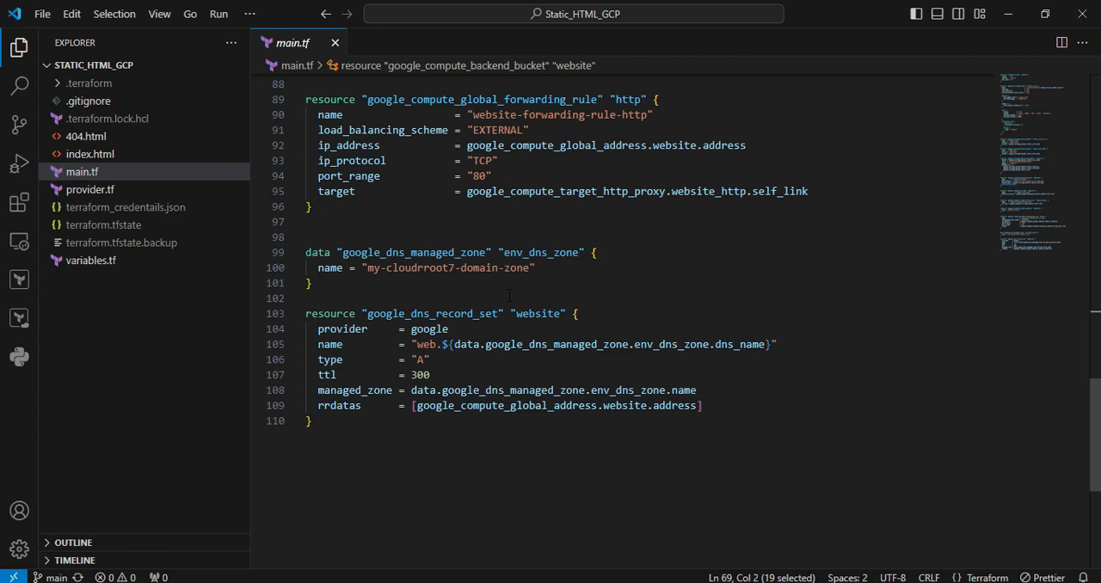
click(90, 259)
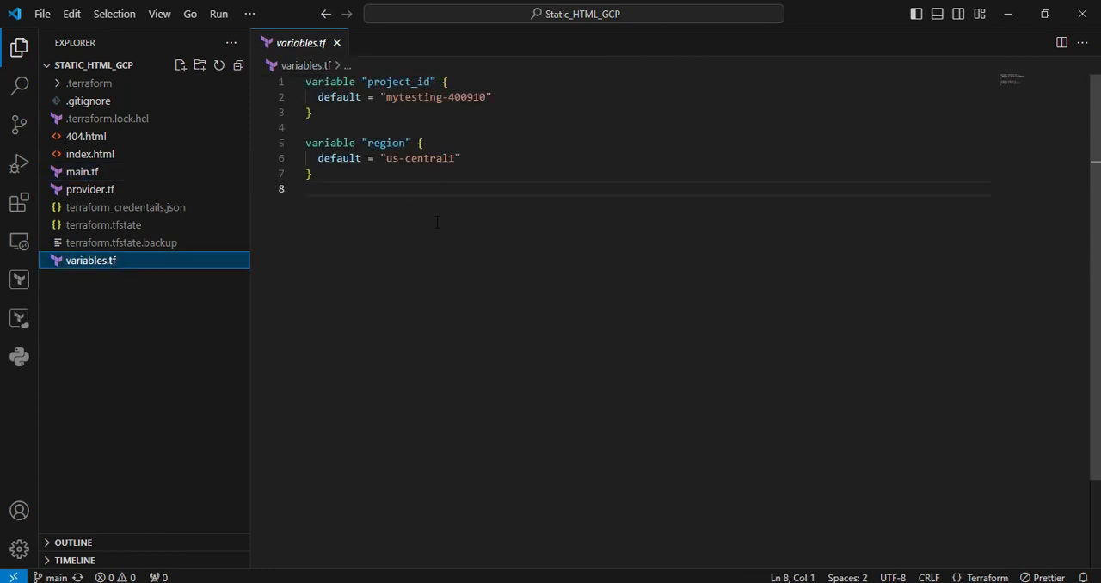
mouse_move(90, 189)
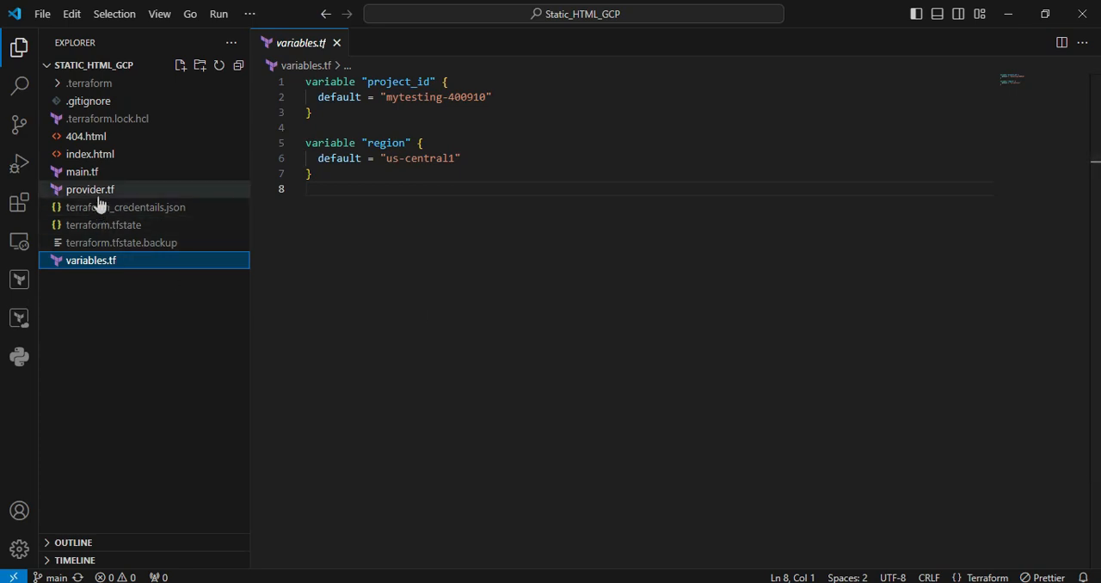
Step: Review provider.tf, index.html, 404.html and .gitignore, then bring up the terminal options
click(90, 189)
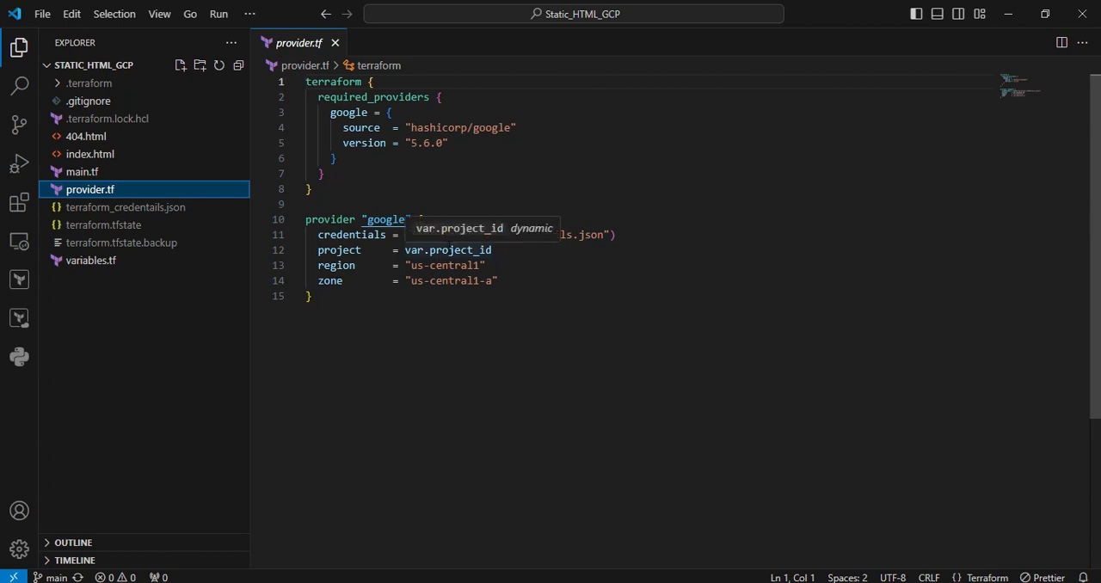
click(90, 154)
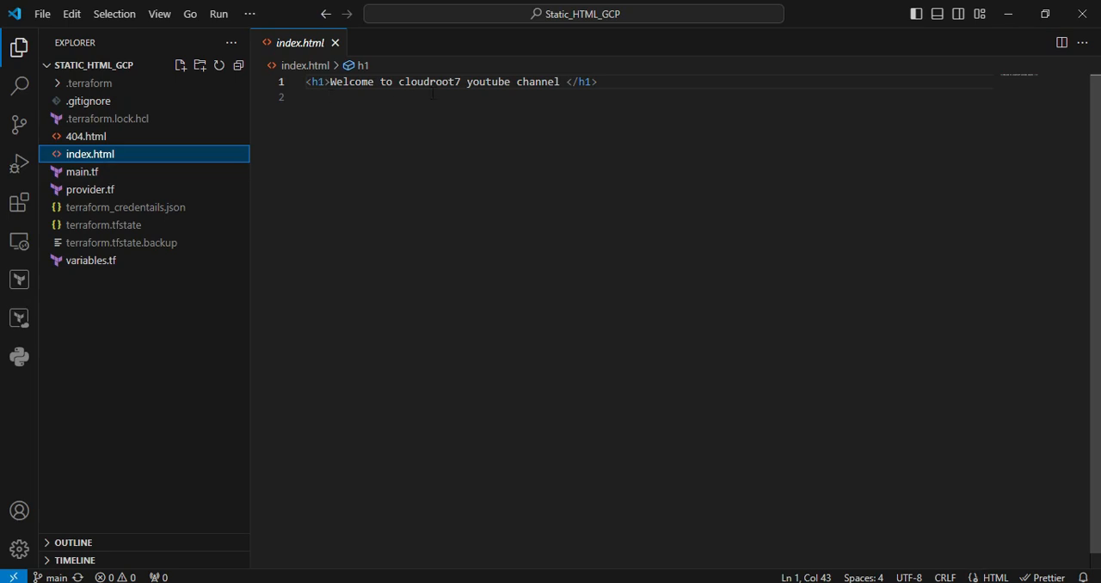
click(86, 135)
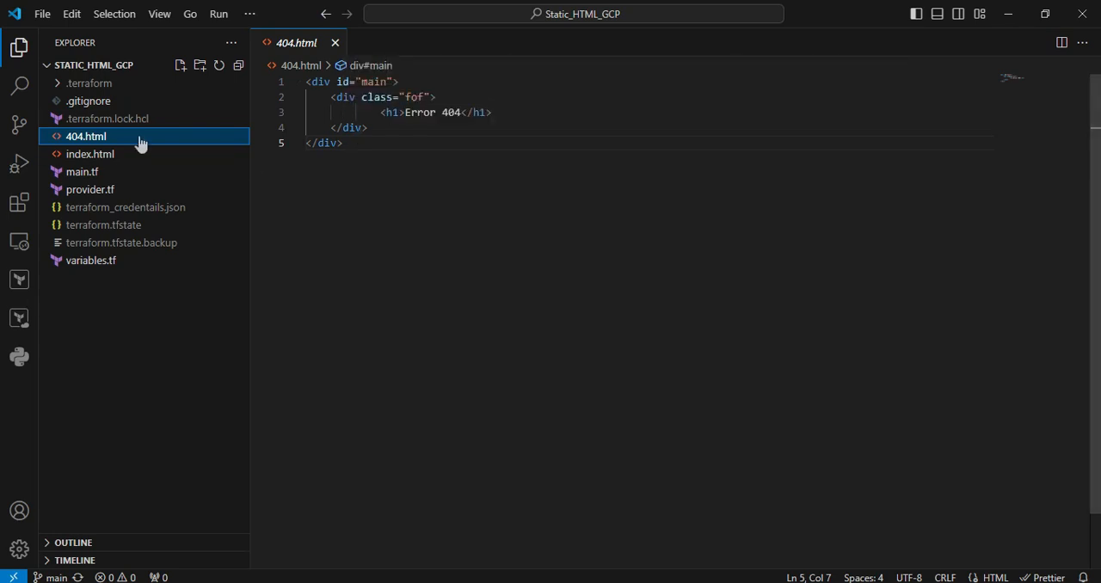
click(88, 99)
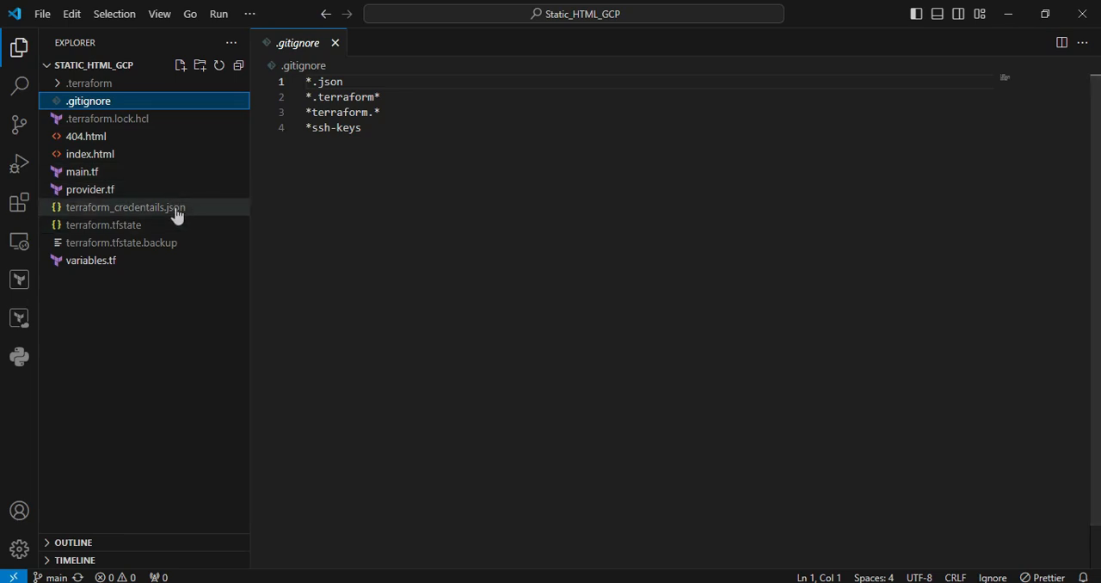
mouse_move(162, 163)
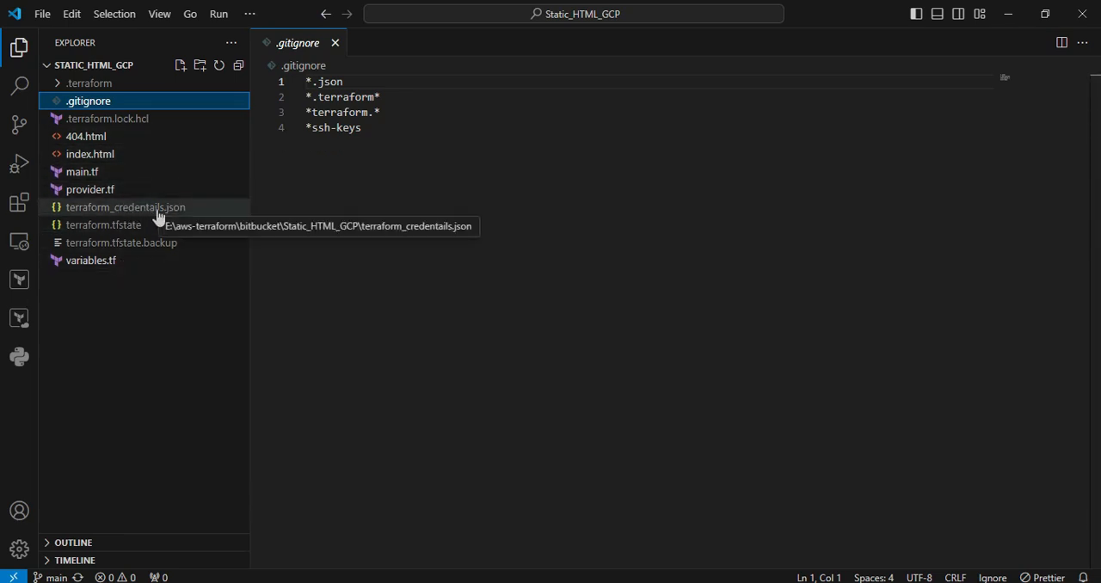
mouse_move(245, 153)
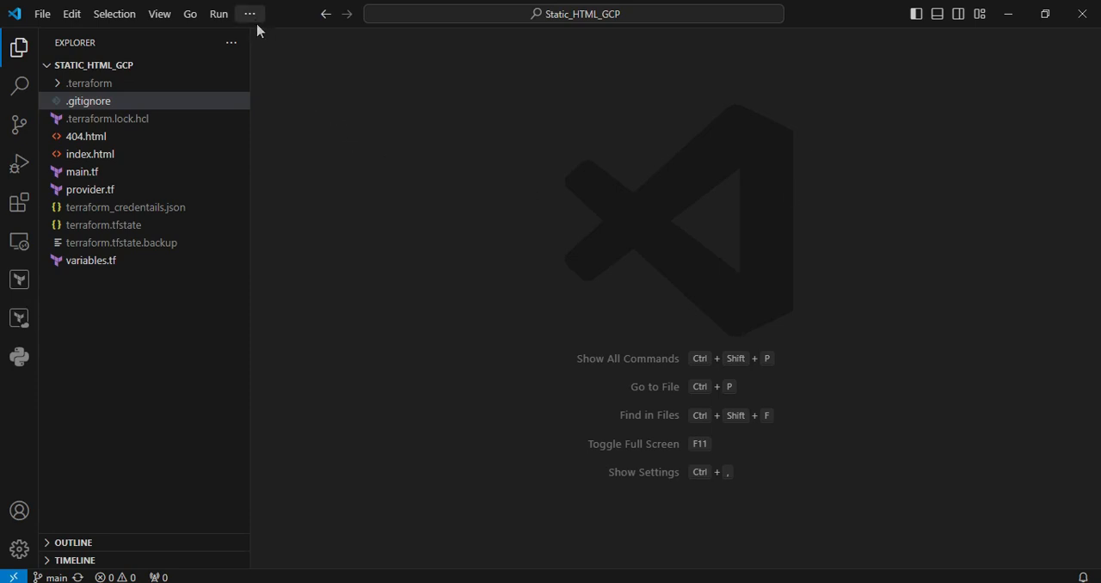
click(250, 14)
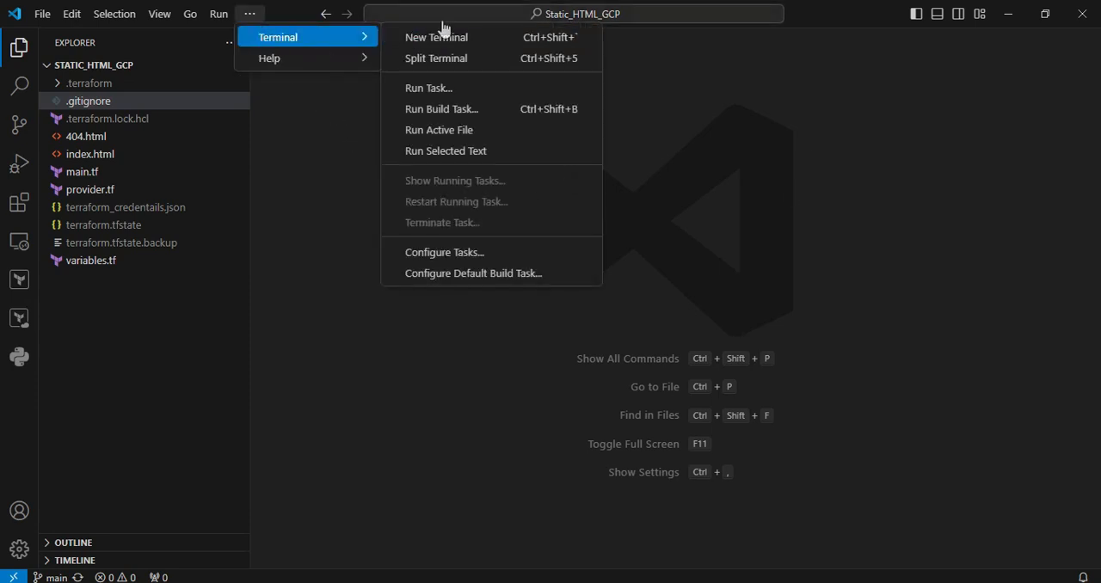
Step: Run terraform init in a new terminal, then terraform plan showing 11 resources to add
click(437, 38)
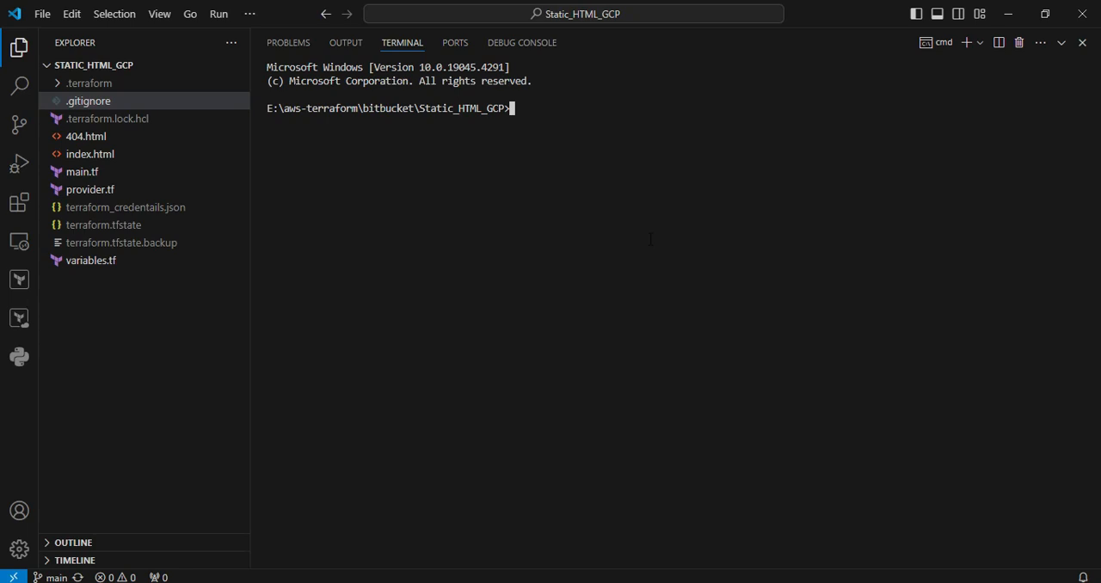
text(ter)
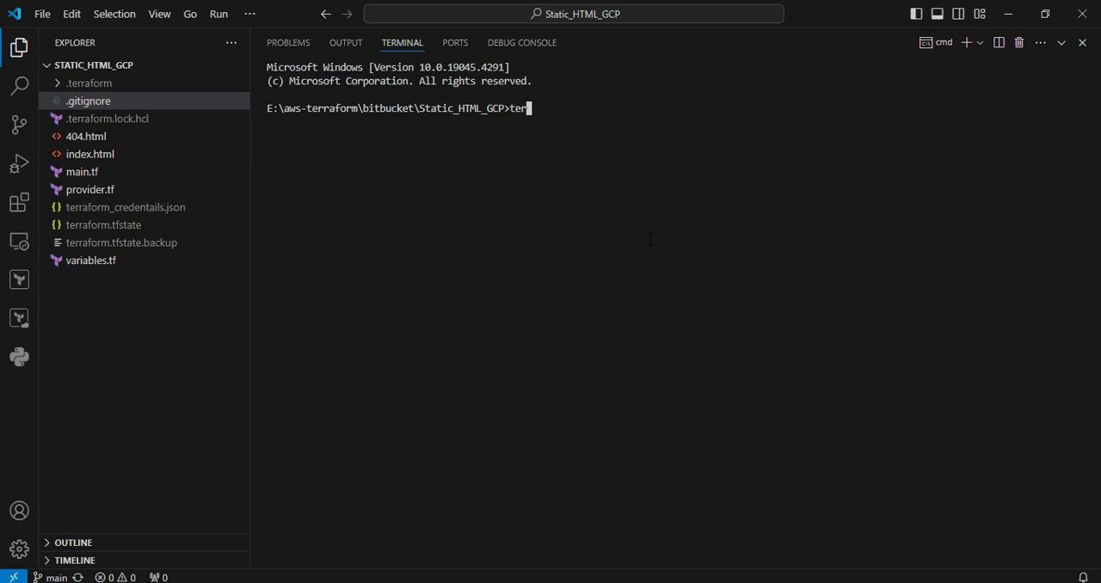
text(raform ini)
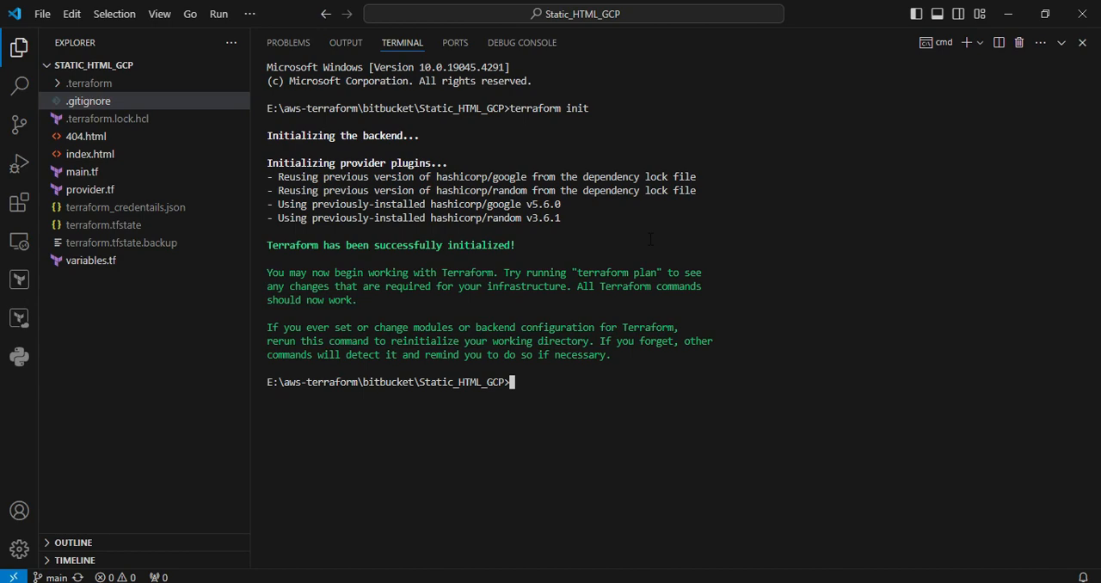
text(terraform)
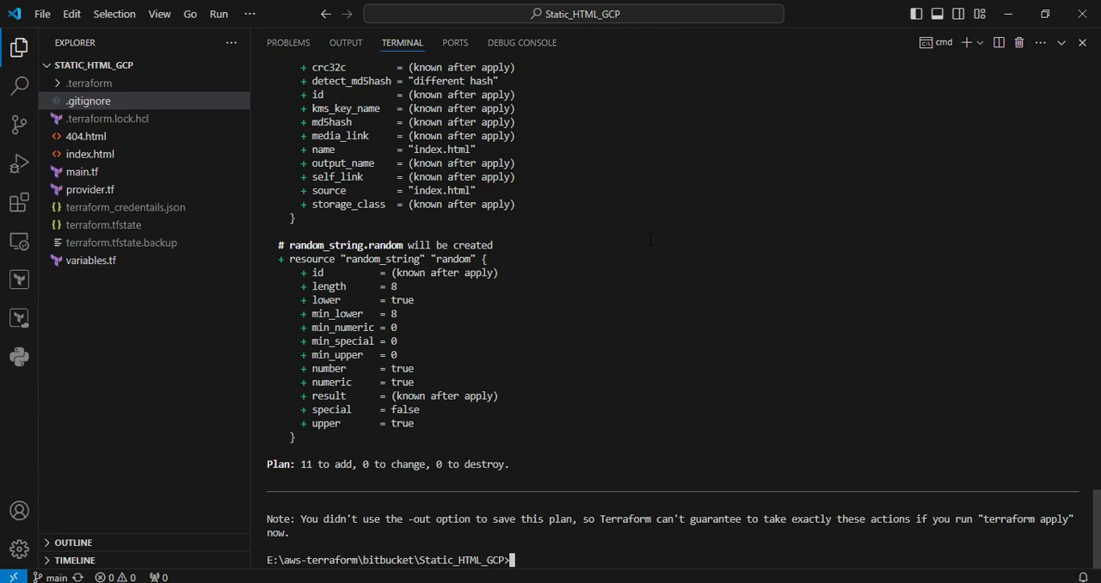
Step: Run terraform apply and confirm with yes to create the 11 planned resources
text(terraform pla)
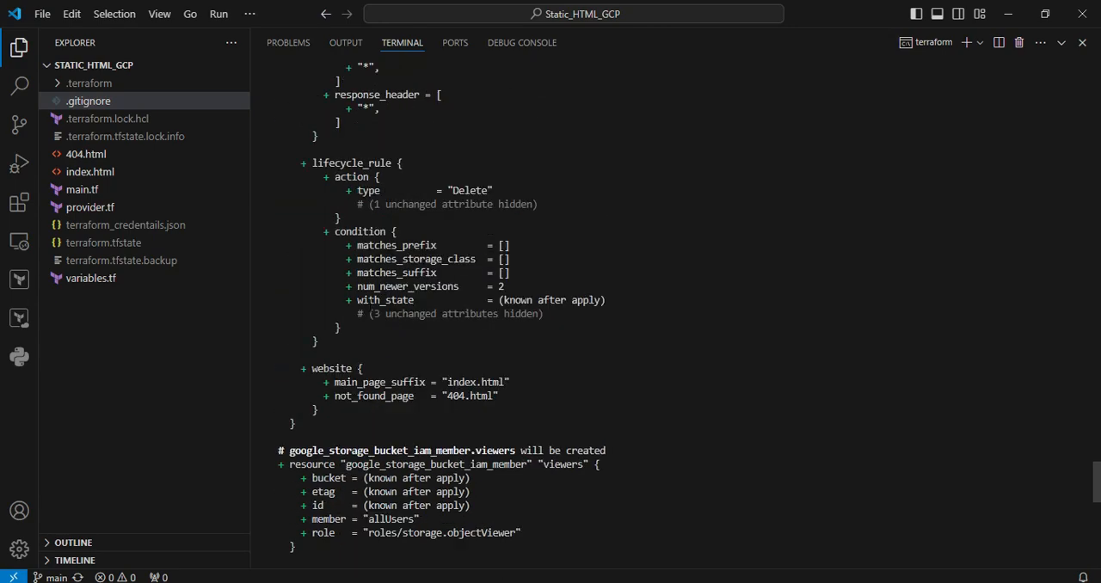
scroll(down, 3)
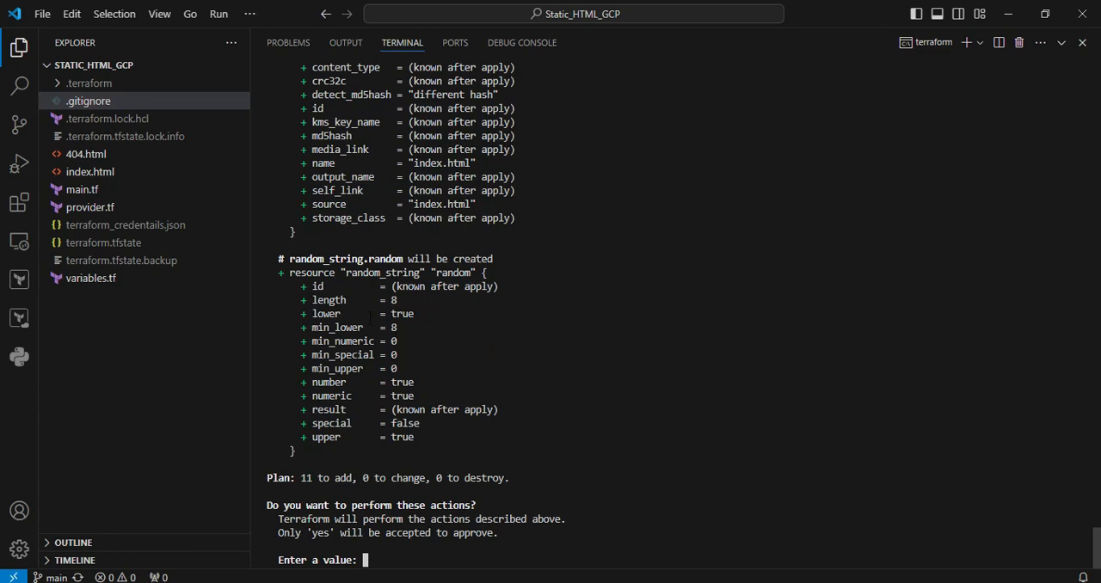
text(ye)
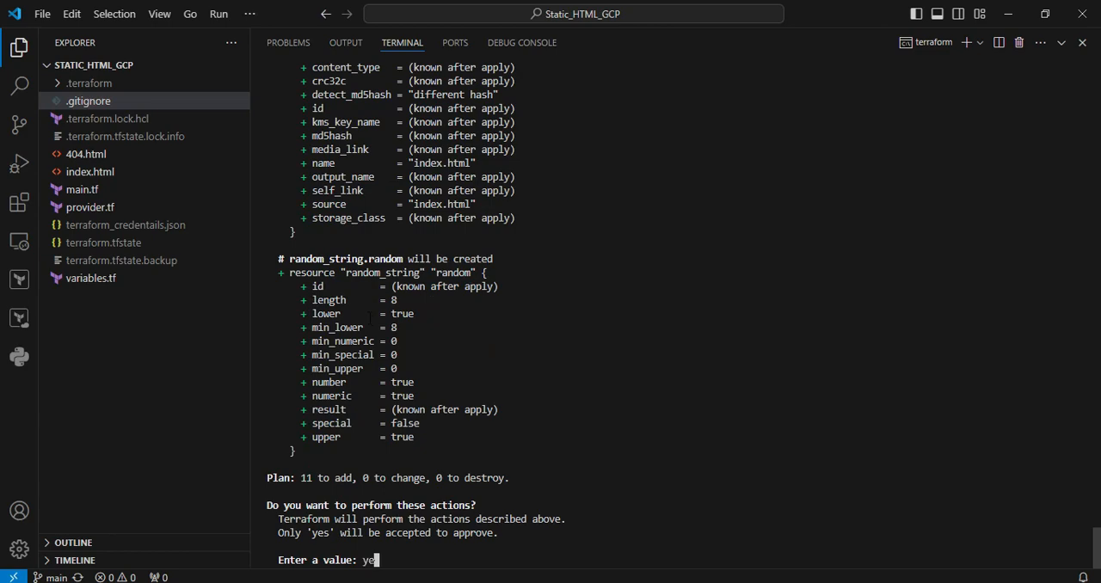
key(enter)
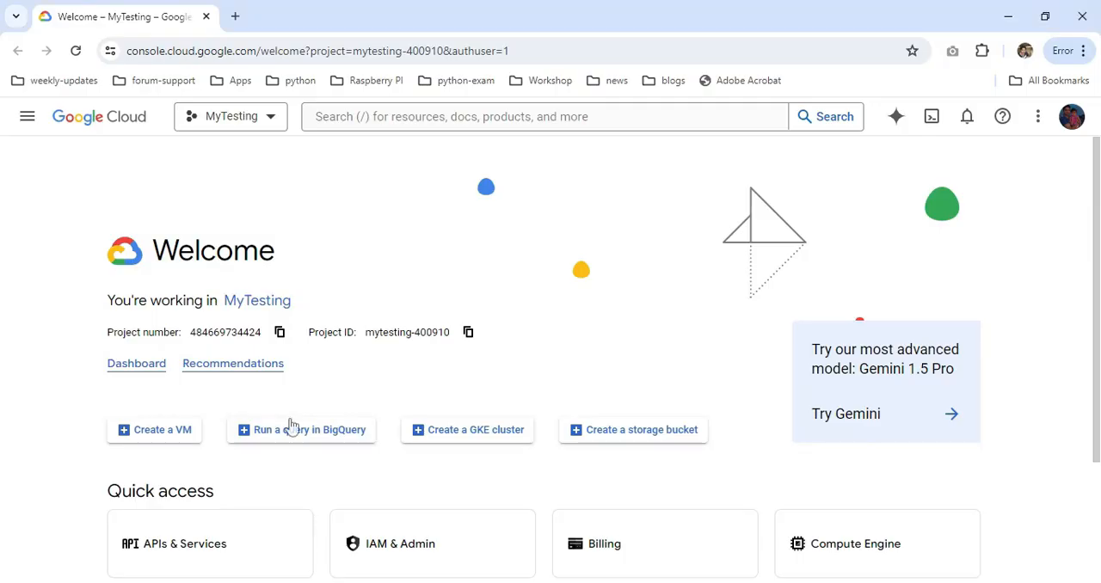
mouse_move(325, 227)
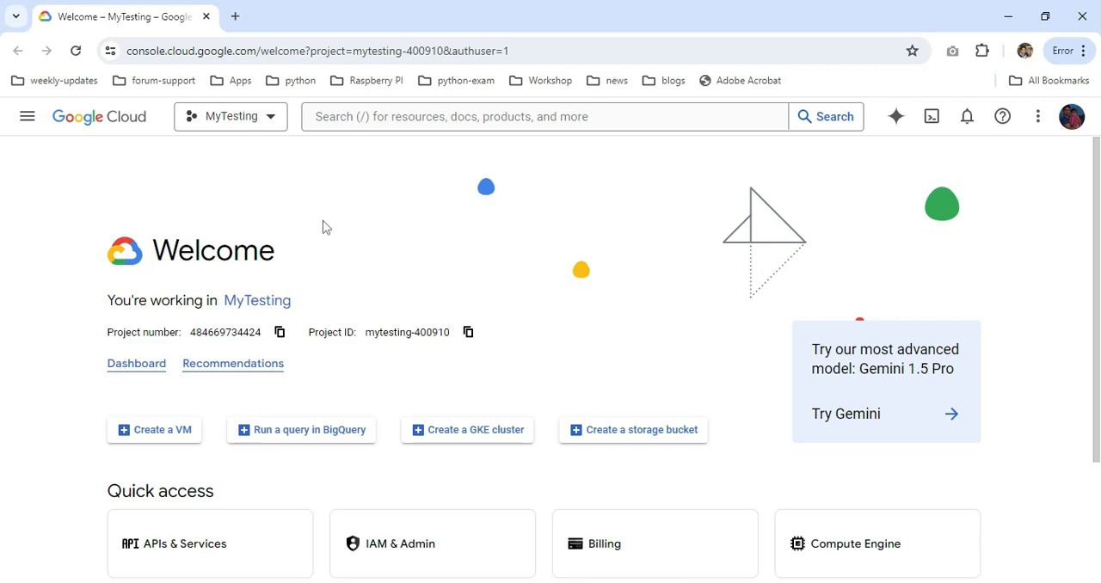
mouse_move(58, 166)
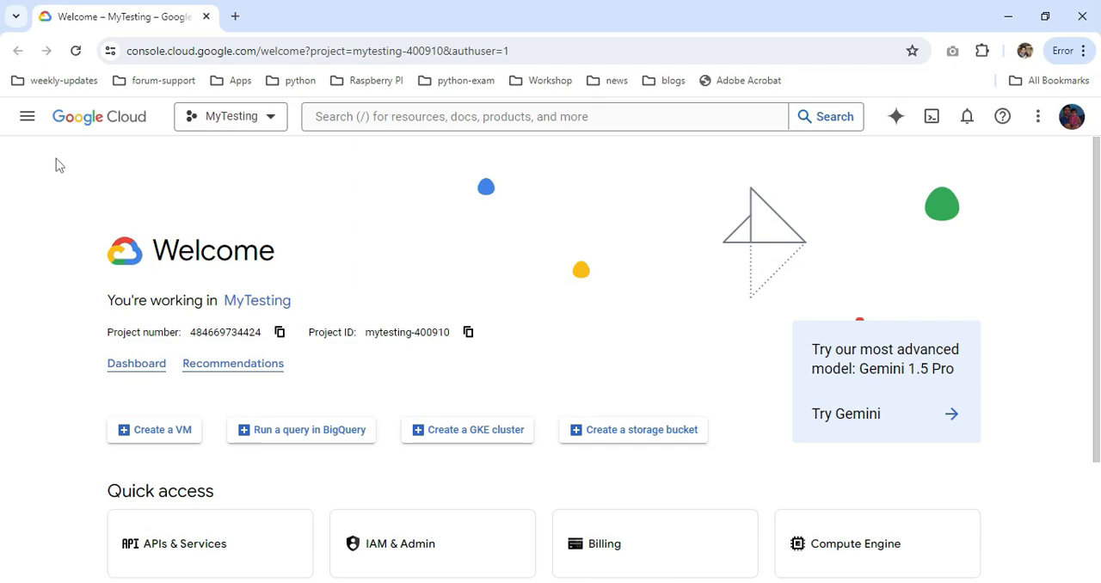
Step: Check the Cloud Storage buckets list for cloudroot-demo, then search for load balancing
click(27, 117)
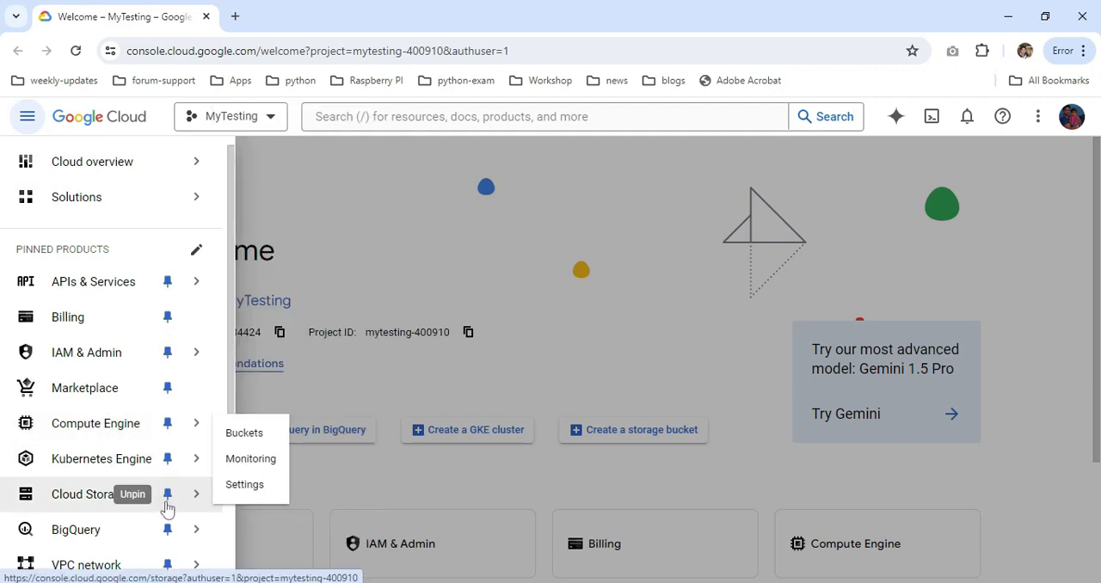
click(244, 434)
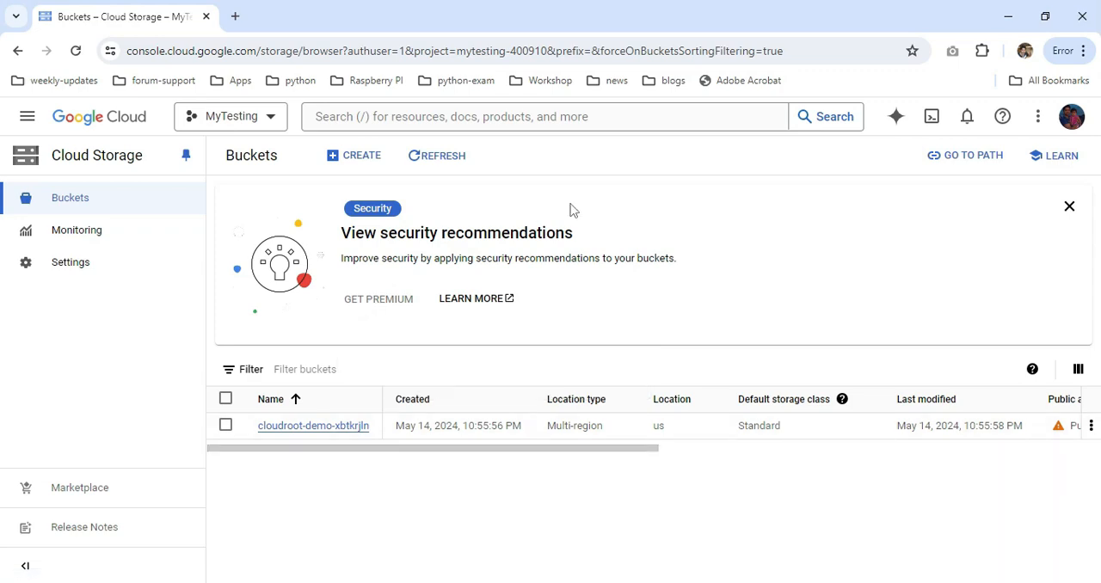
click(542, 117)
text(load bala)
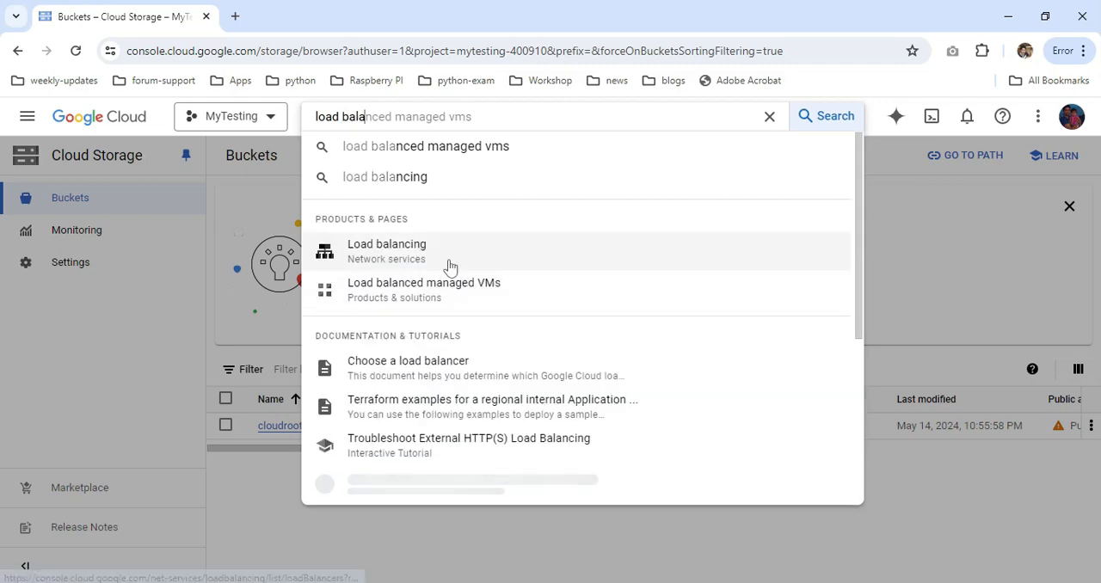
Step: View the website-url-map load balancer's HTTP frontend and CDN-enabled website-backend bucket
click(385, 251)
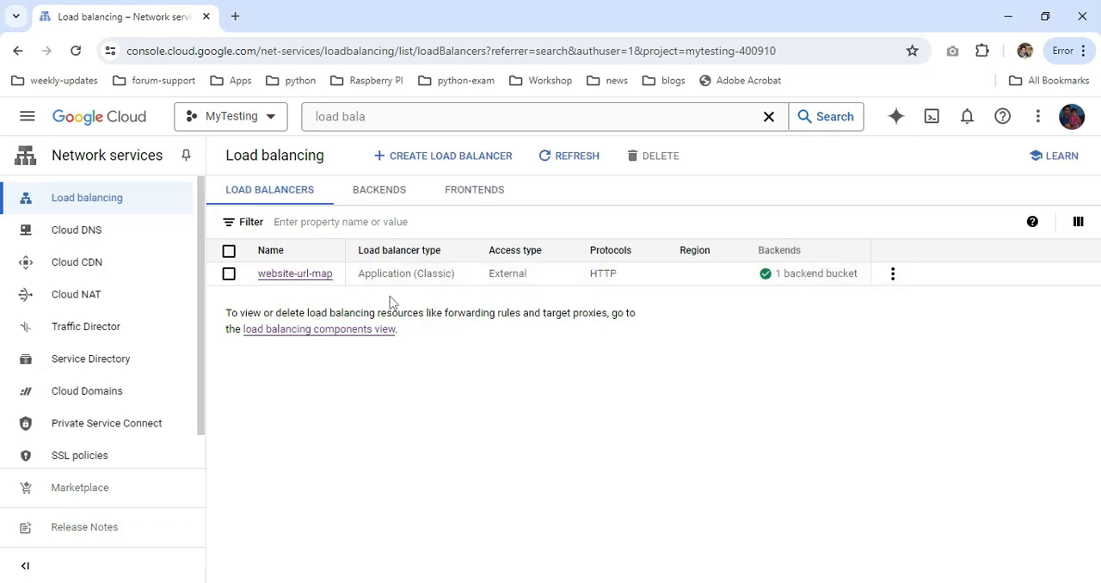
mouse_move(763, 274)
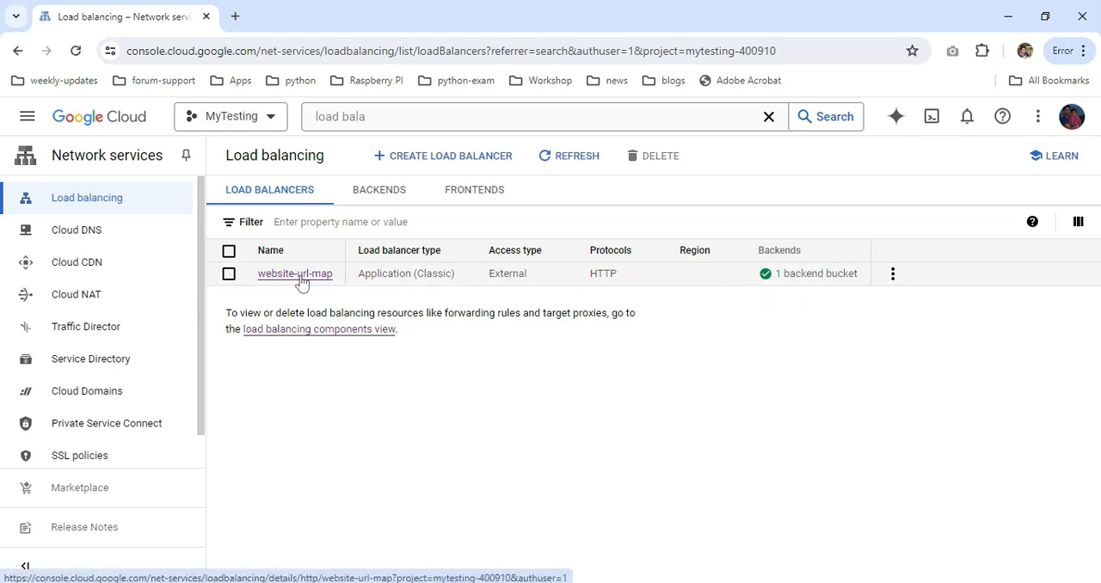
click(294, 273)
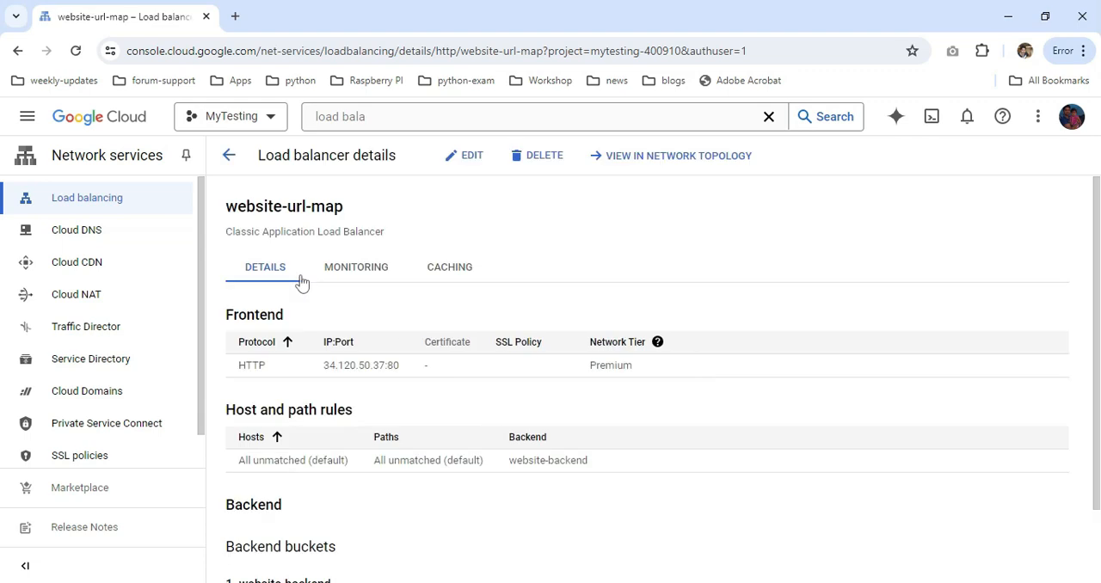
mouse_move(340, 380)
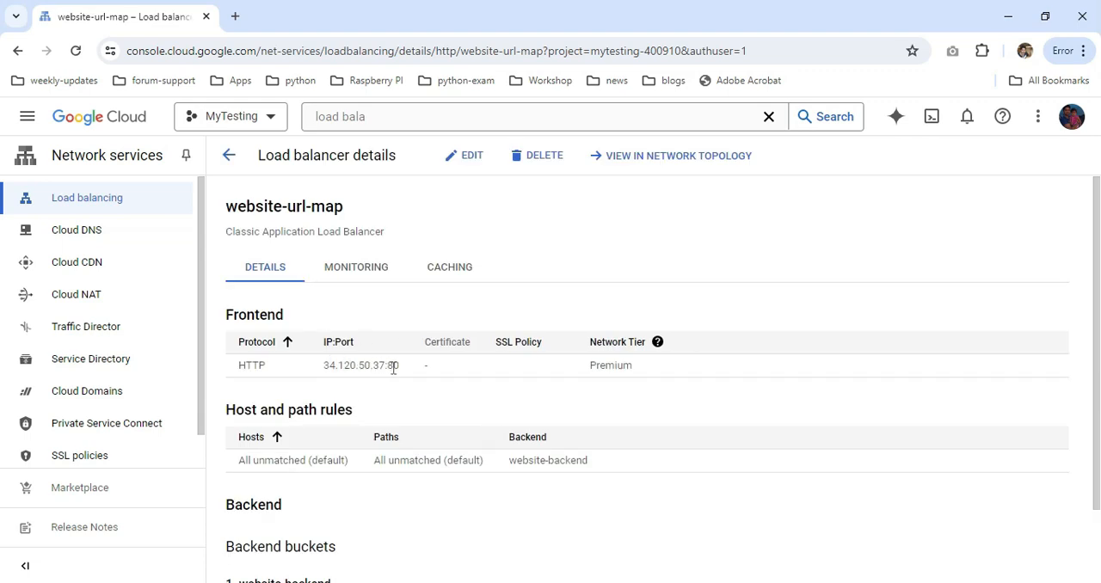
scroll(down, 3)
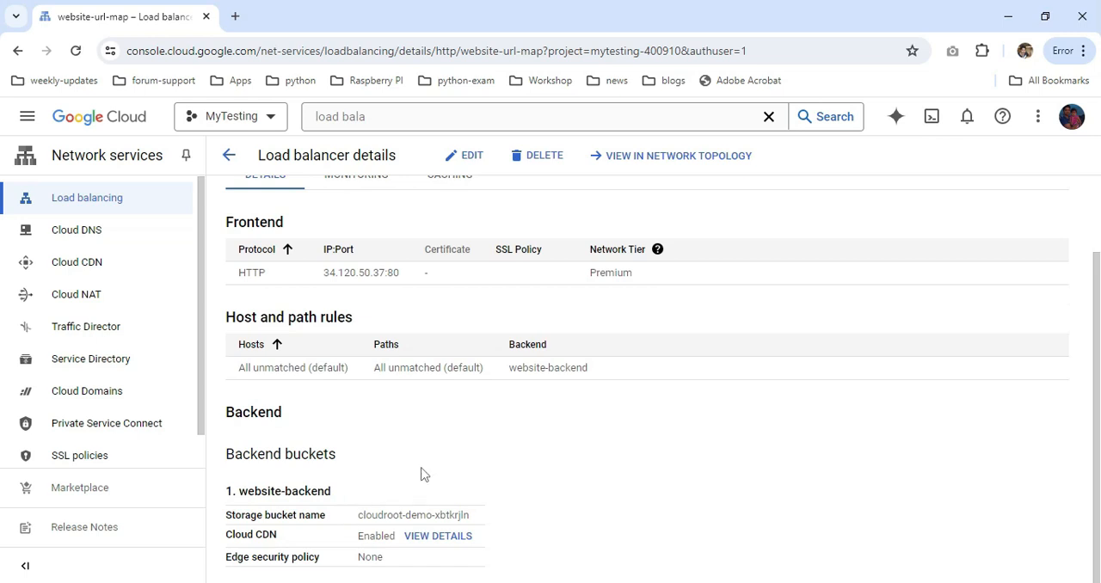
mouse_move(327, 543)
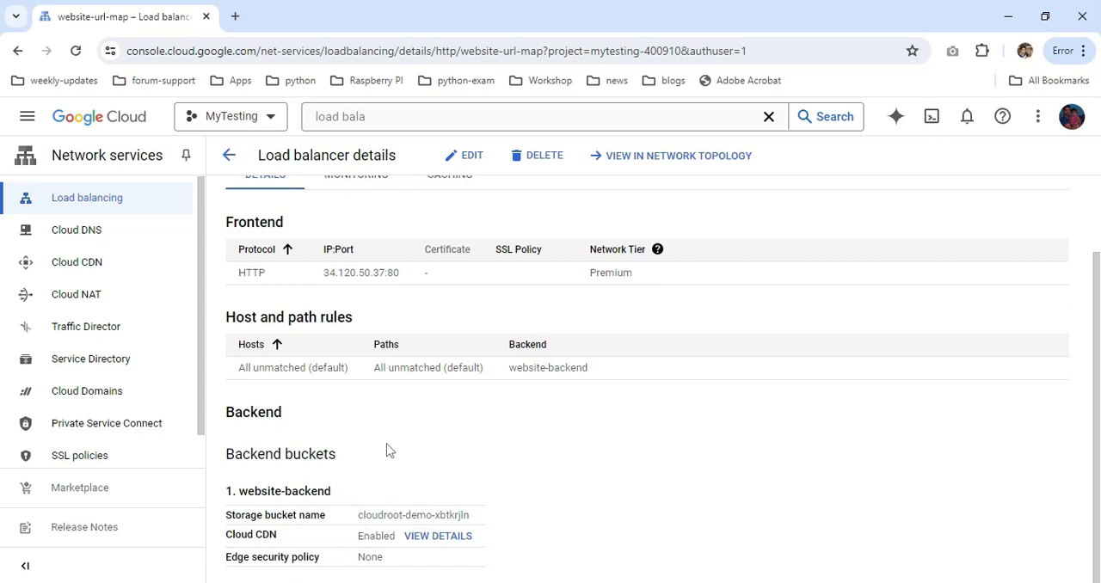
mouse_move(118, 234)
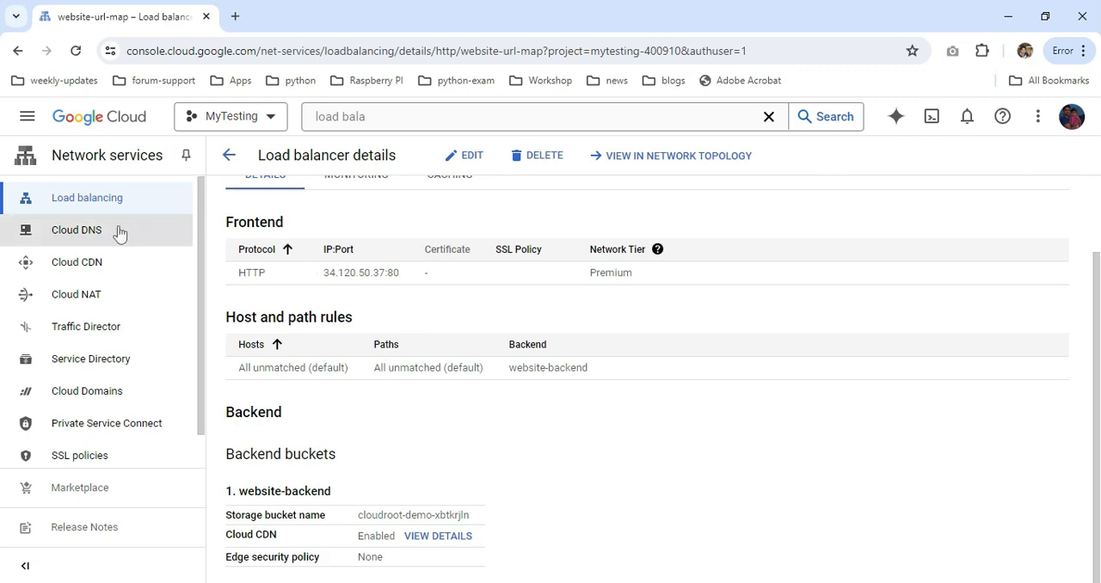
Step: In Cloud DNS, confirm my-cloudroot7-domain-zone's web A record points to 34.120.50.37, then go to Cloud CDN
click(76, 230)
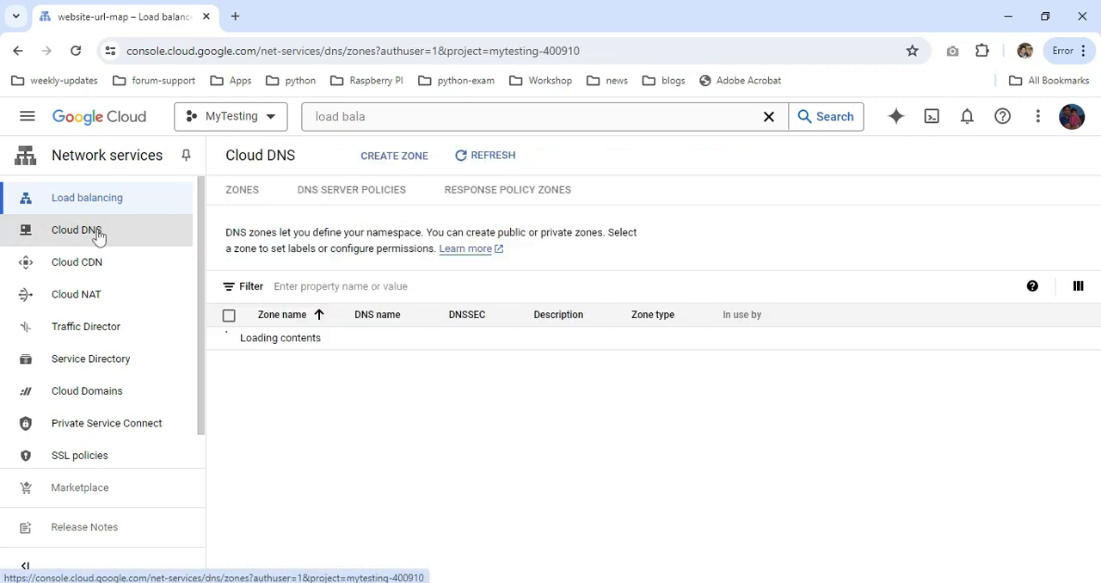
click(76, 230)
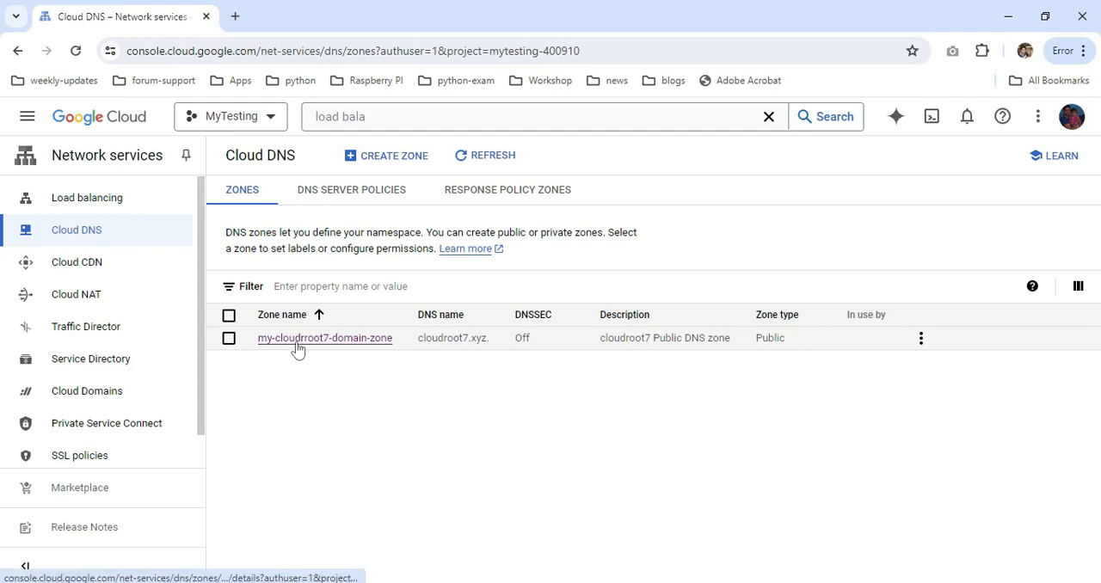
click(324, 337)
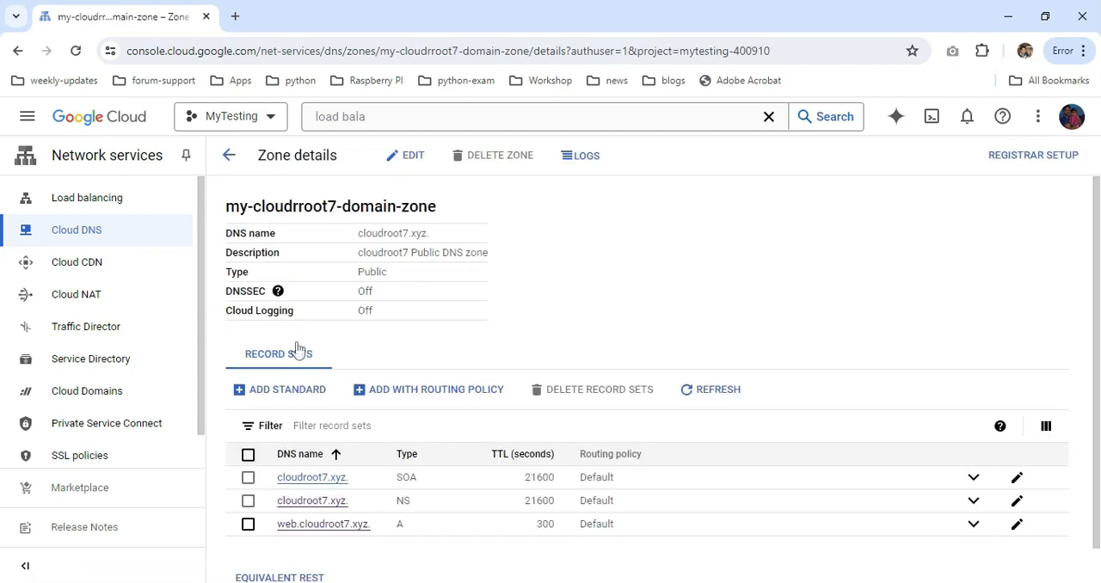
scroll(down, 3)
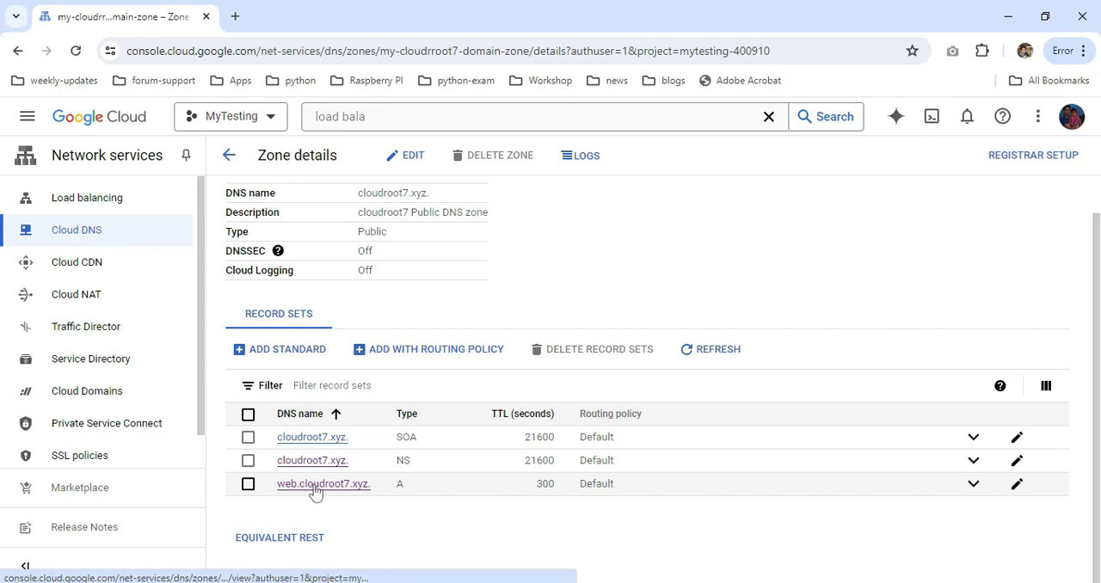
mouse_move(306, 497)
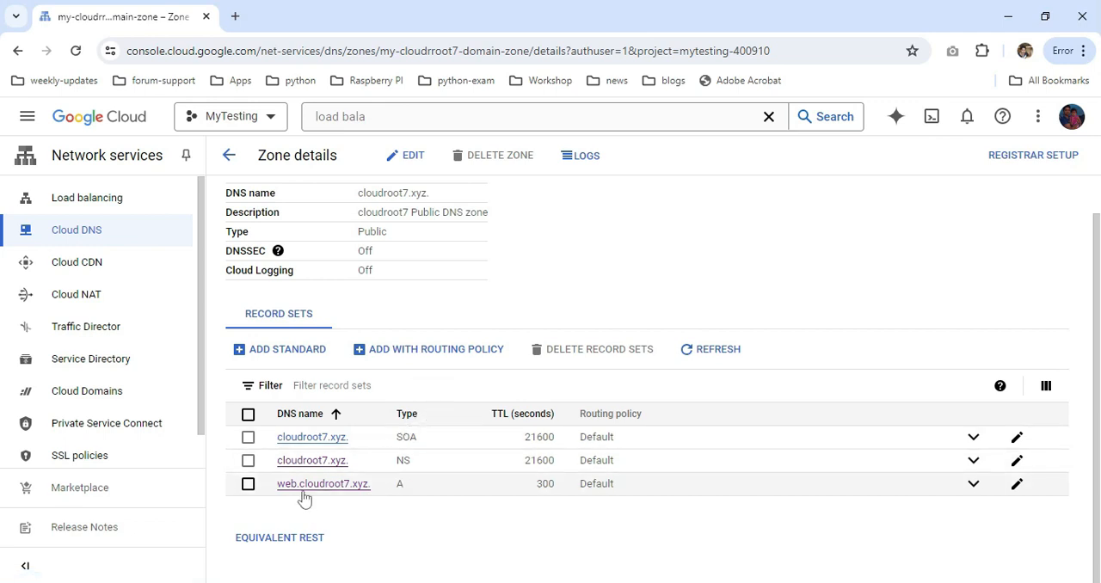
mouse_move(301, 490)
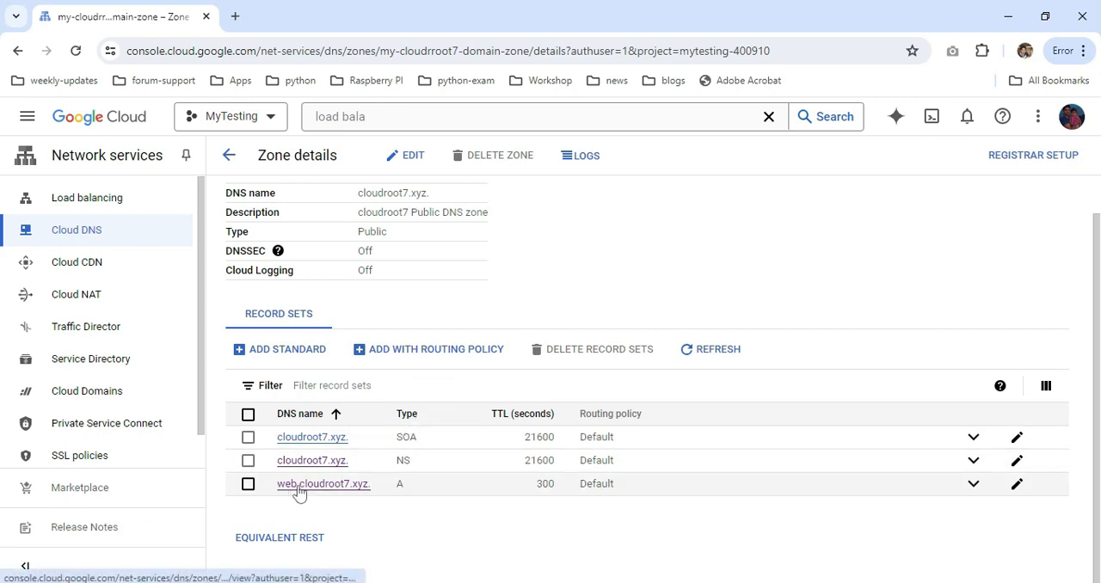
click(323, 483)
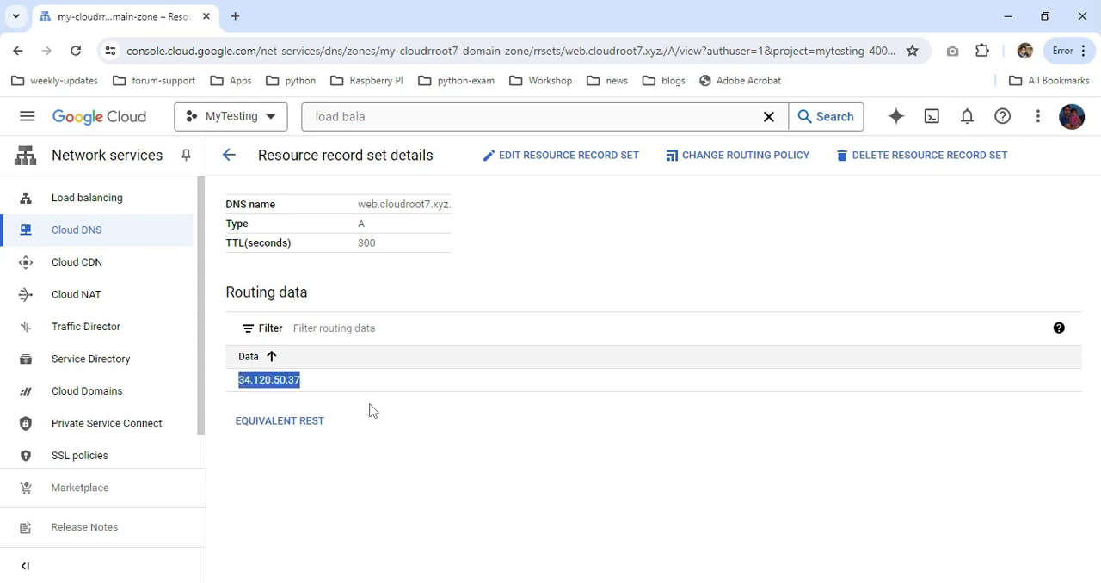
click(76, 261)
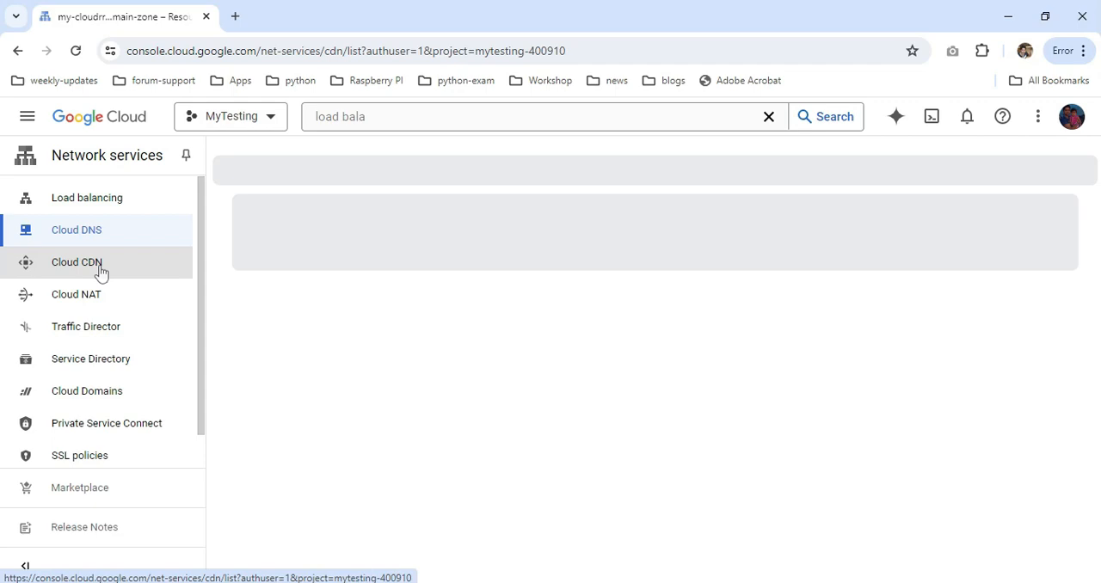
Step: Review the website-backend CDN origin's cache settings, then start a new tab for web.cloudroot7.xyz
click(75, 261)
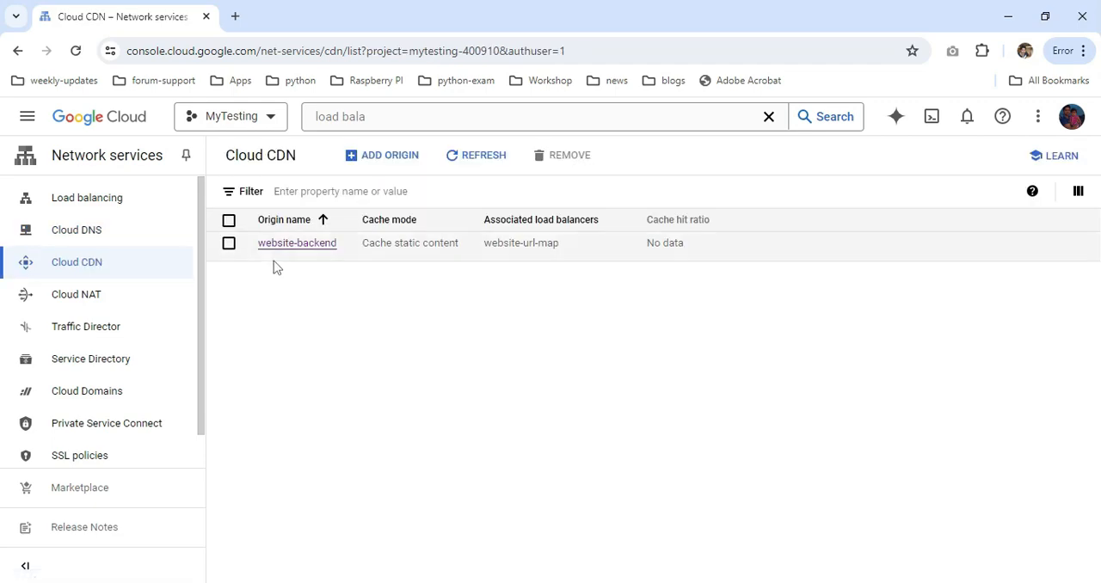
click(296, 243)
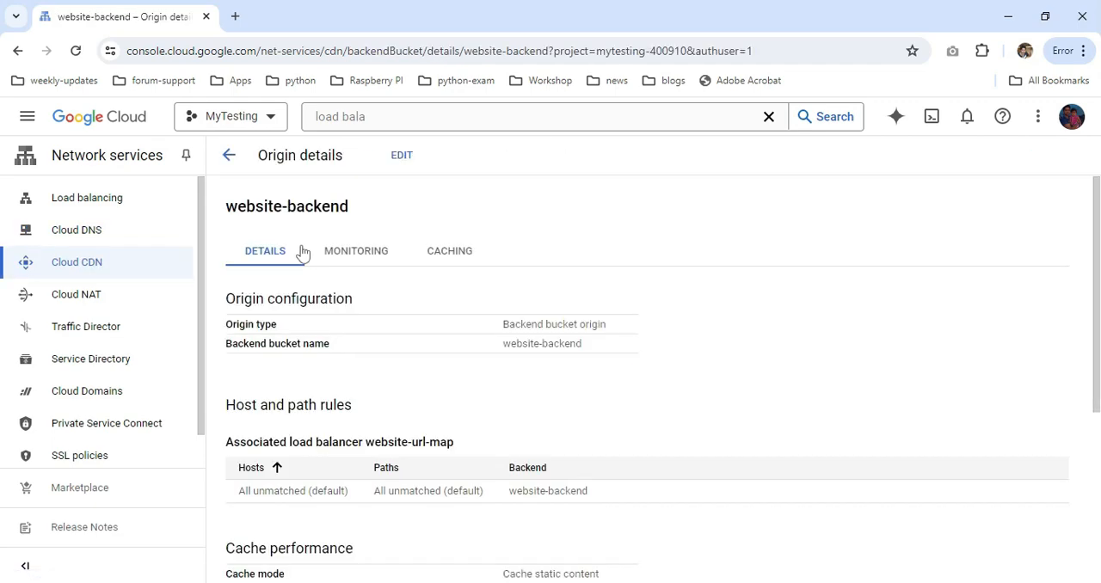
scroll(down, 3)
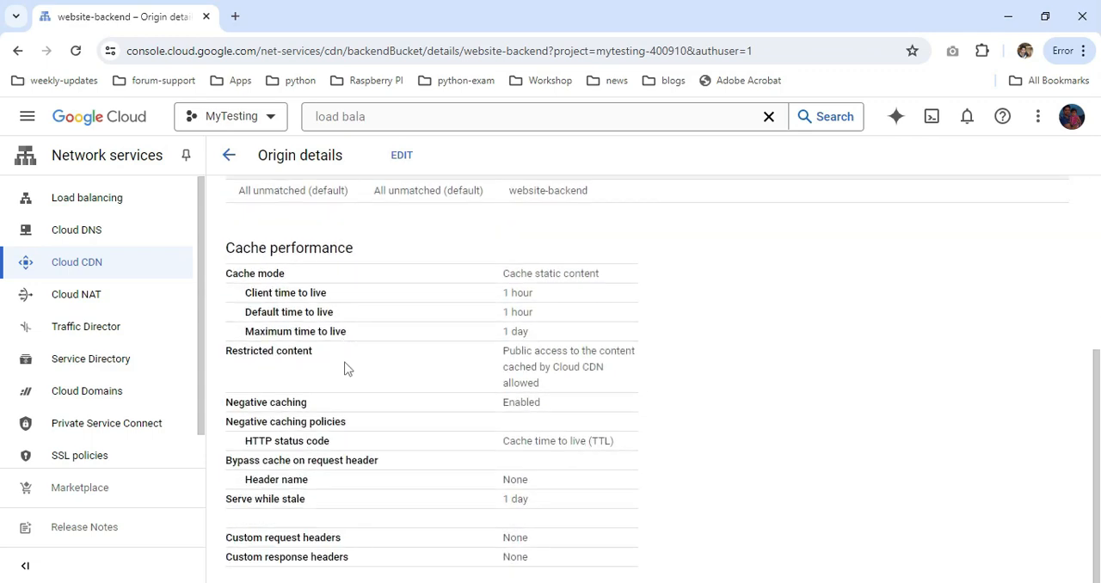
mouse_move(381, 296)
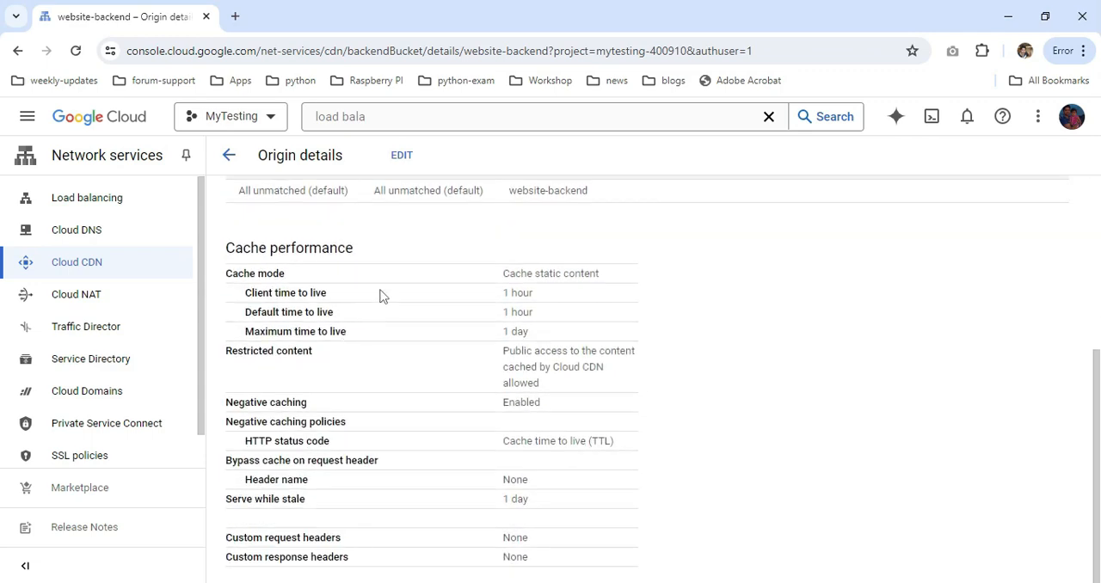
scroll(up, 3)
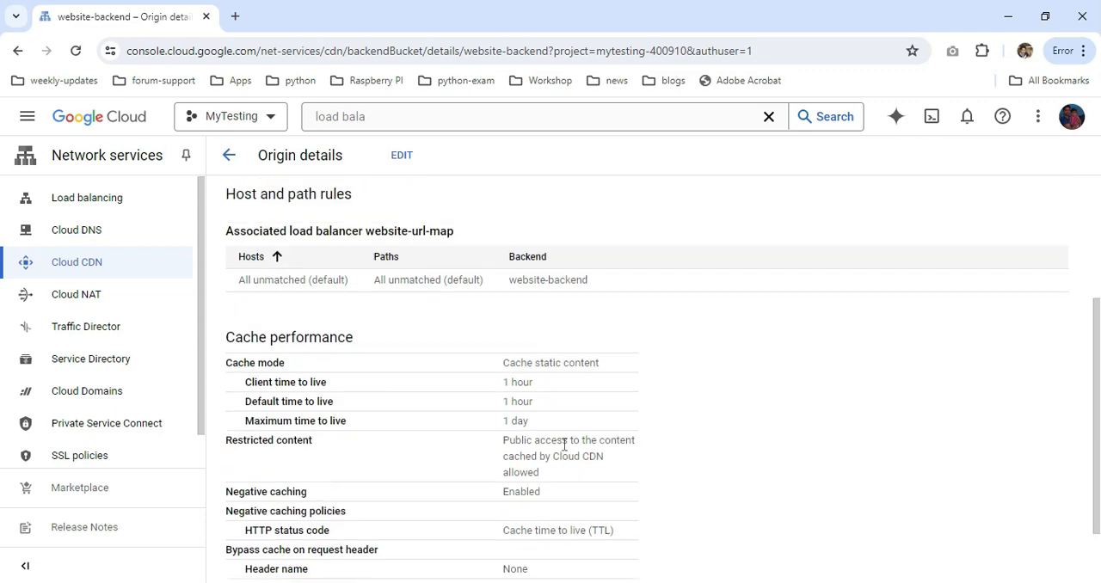
scroll(down, 3)
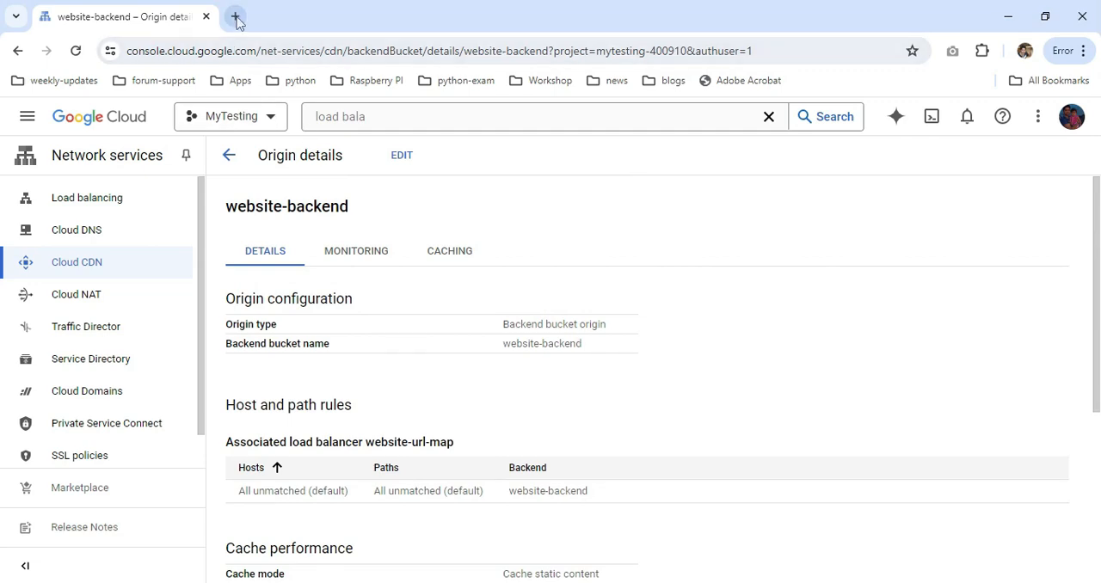
click(236, 17)
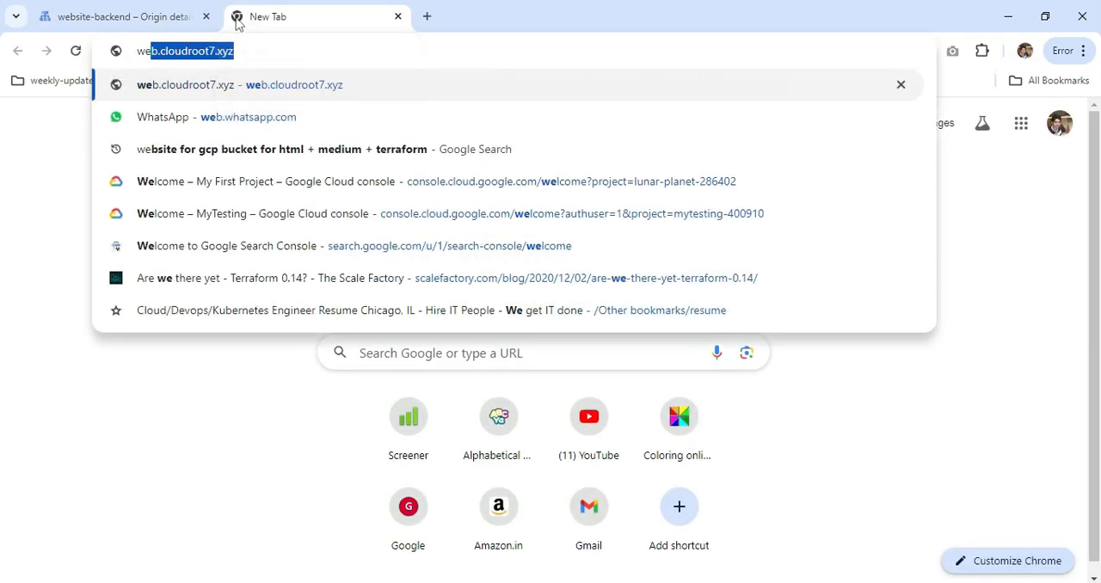